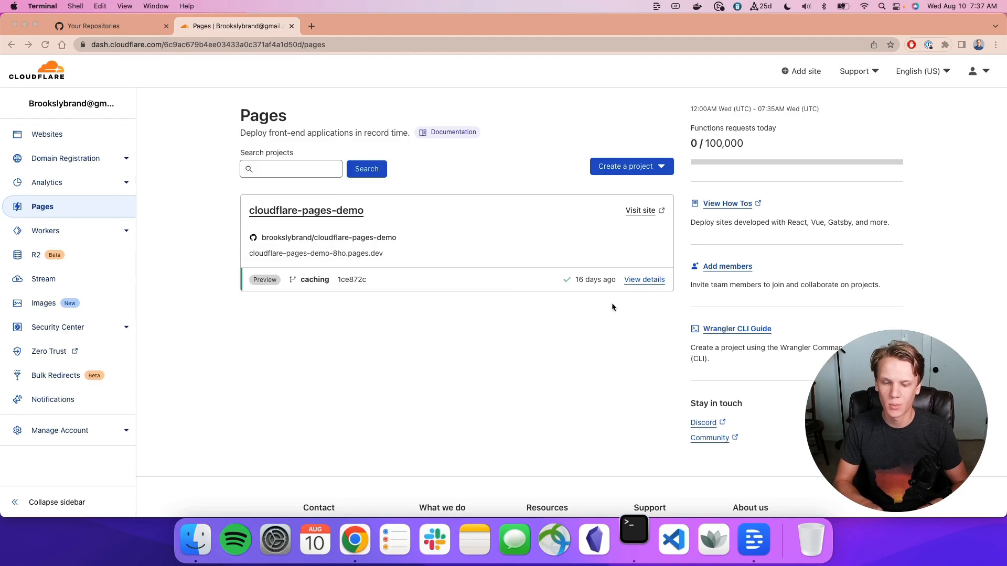
# Scaffold the messing-with-remix app with create-remix for Cloudflare Pages and TypeScript, then enter its folder.
pyautogui.click(634, 539)
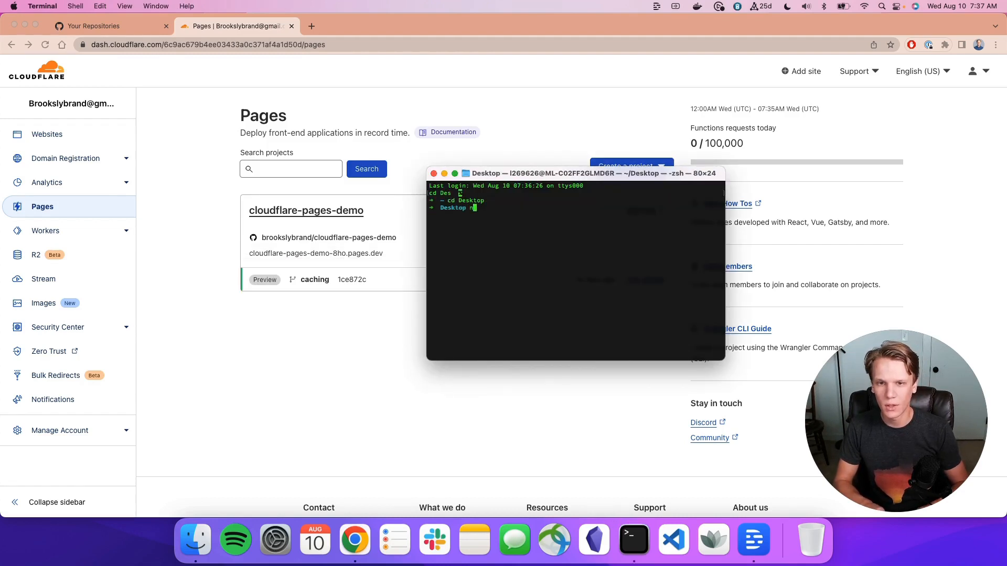
pyautogui.write('npx create-remix@latest')
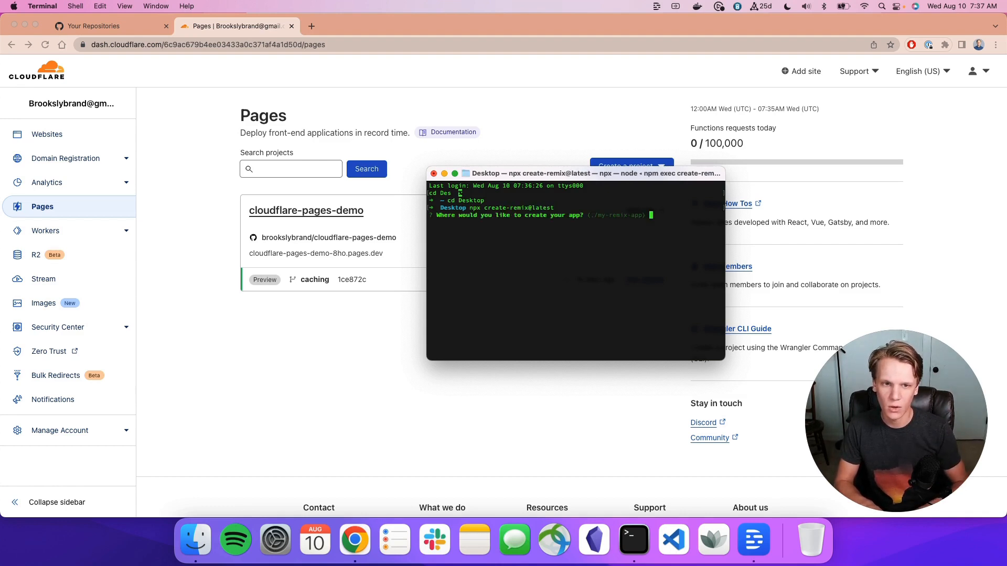
pyautogui.write('messing-wit')
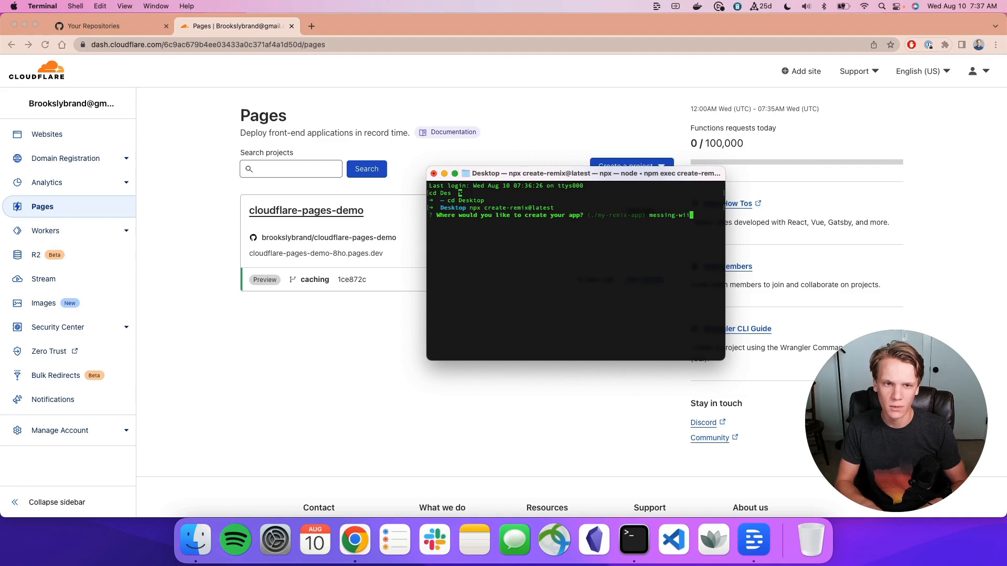
pyautogui.press('enter')
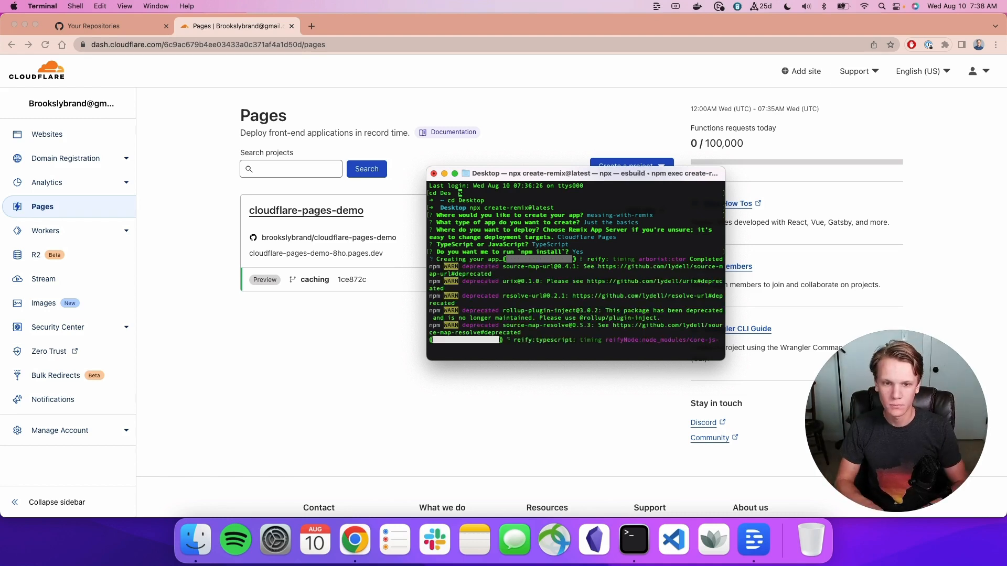
pyautogui.write('cd messing-with-remix')
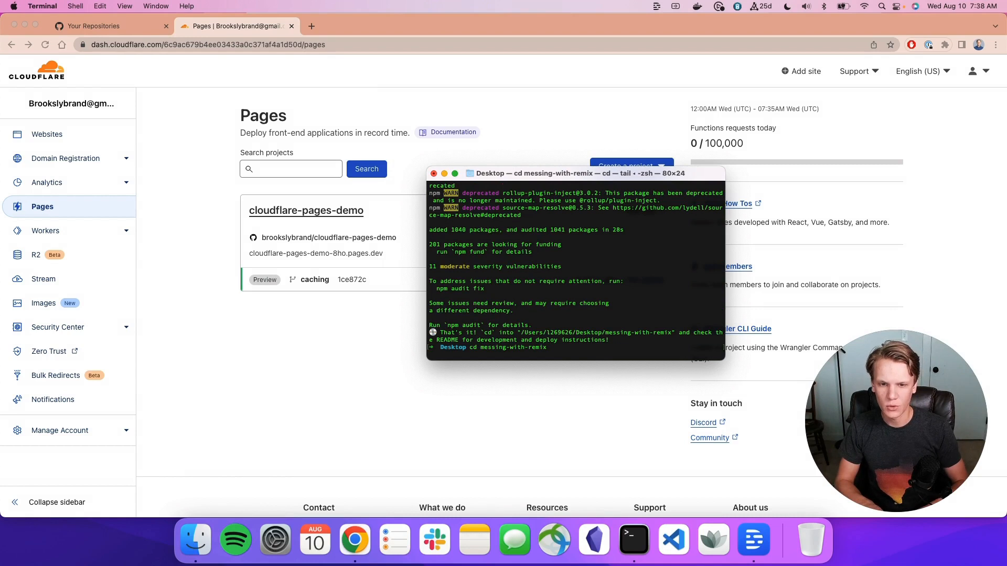
# Start the dev server with npm run dev and view the Remix welcome page on localhost:8788.
pyautogui.write('npm run dev')
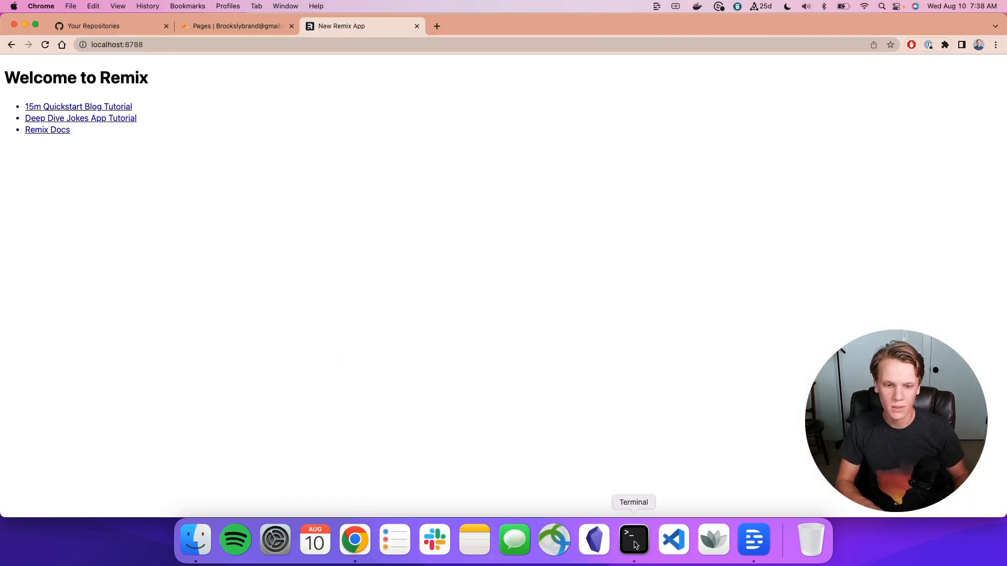
pyautogui.click(634, 540)
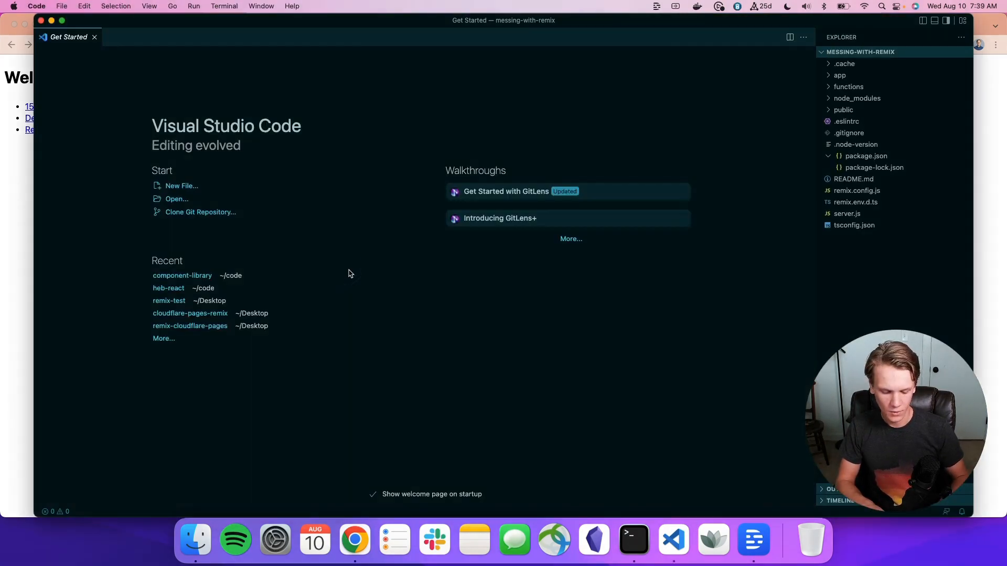
# Edit app/routes/index.tsx so the page is just an h1 reading 'Welcome to Cloudflare Pages!'.
pyautogui.write('routes/ind')
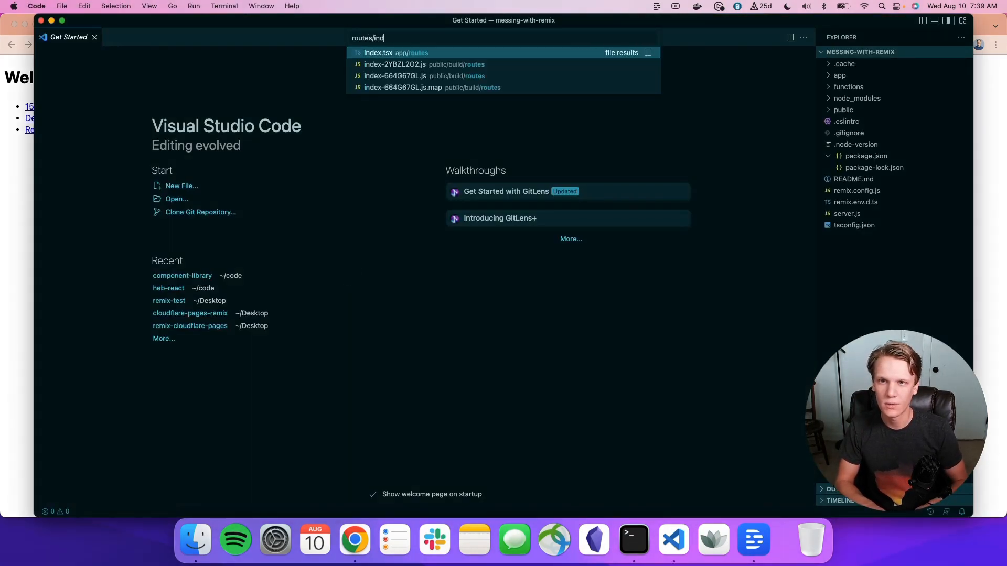
pyautogui.click(382, 52)
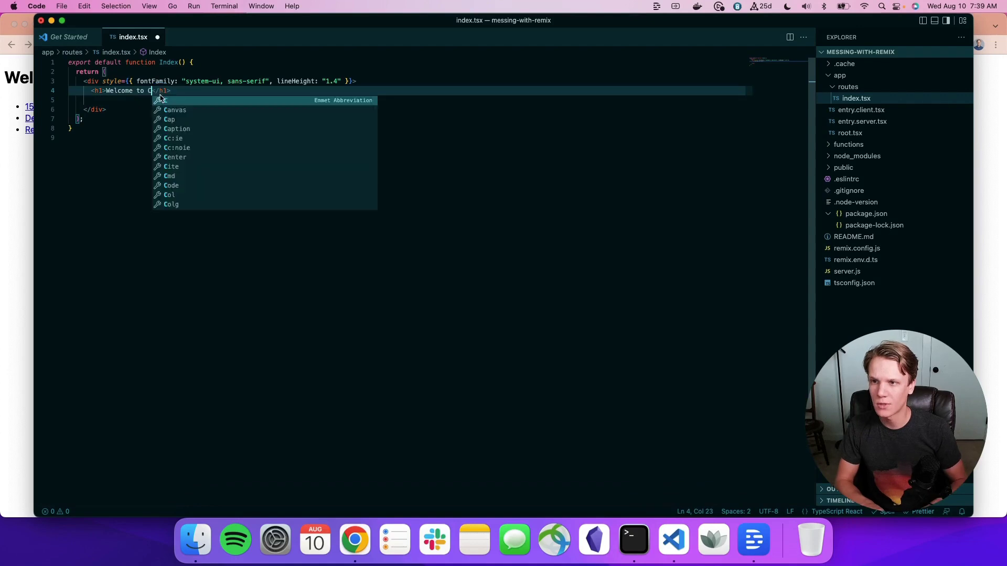
pyautogui.write('loudflare')
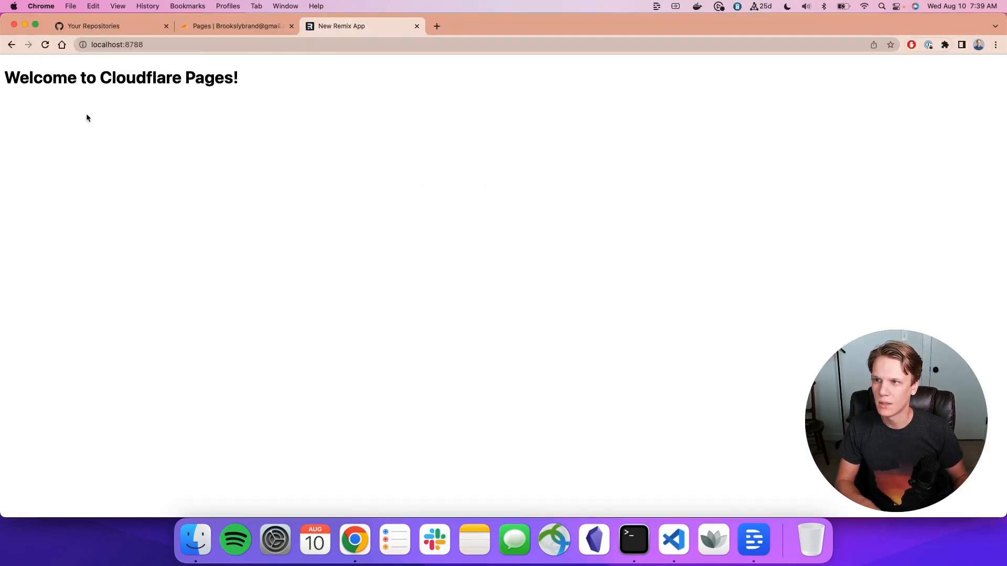
# Initialize git in the project, stage all files, and commit them with an 'Initial' commit message.
pyautogui.tripleClick(121, 77)
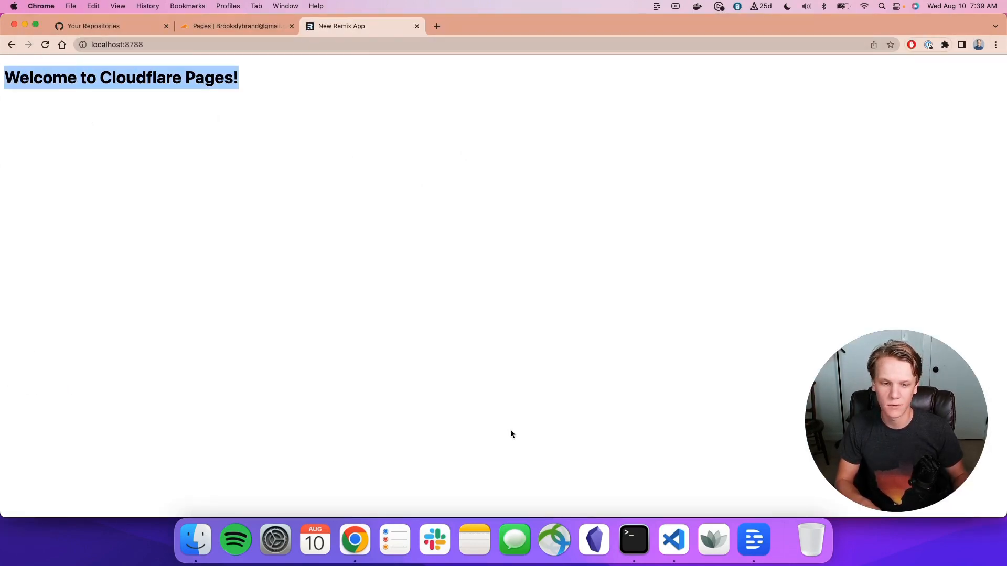
pyautogui.click(633, 540)
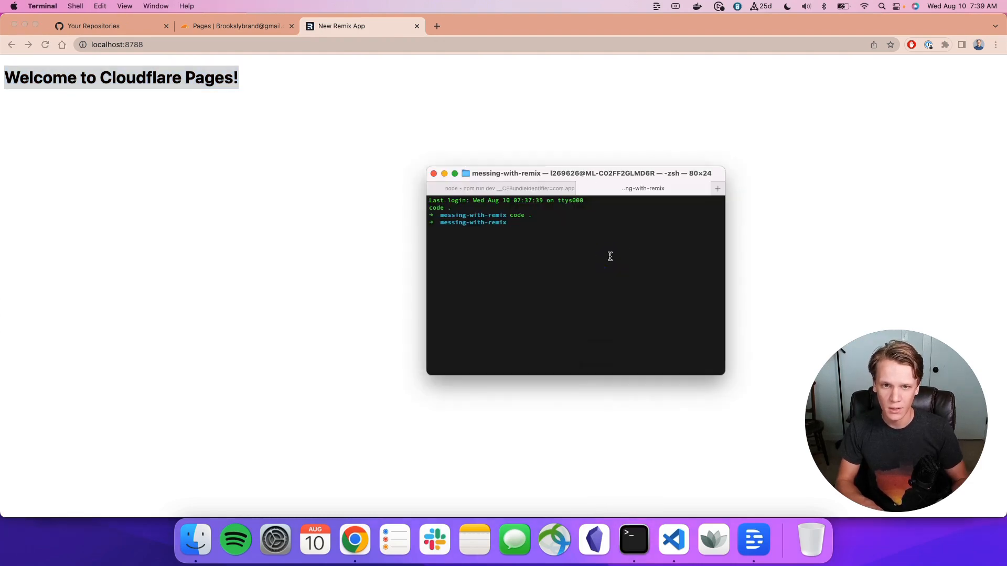
pyautogui.write('git add .')
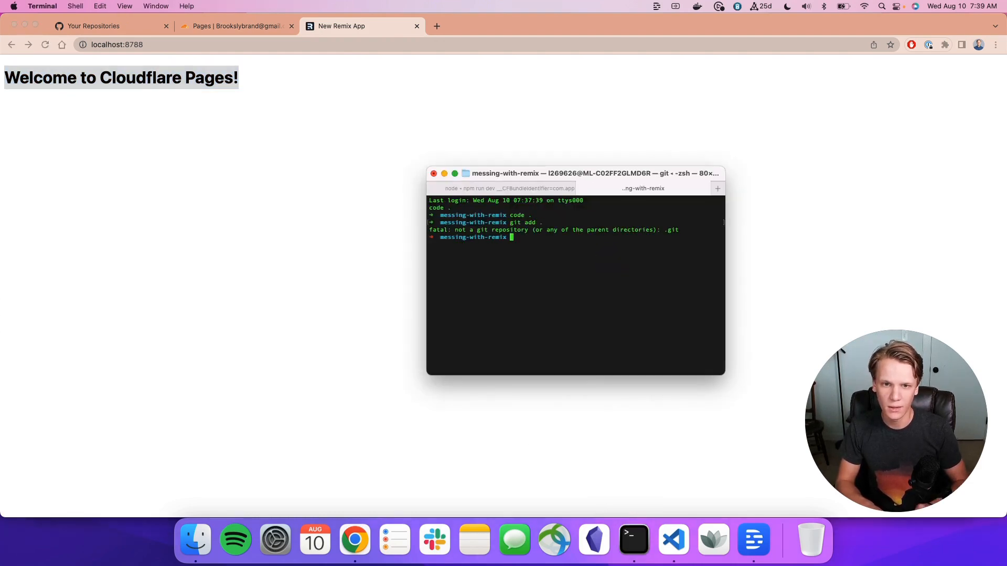
pyautogui.write('git commit -m "')
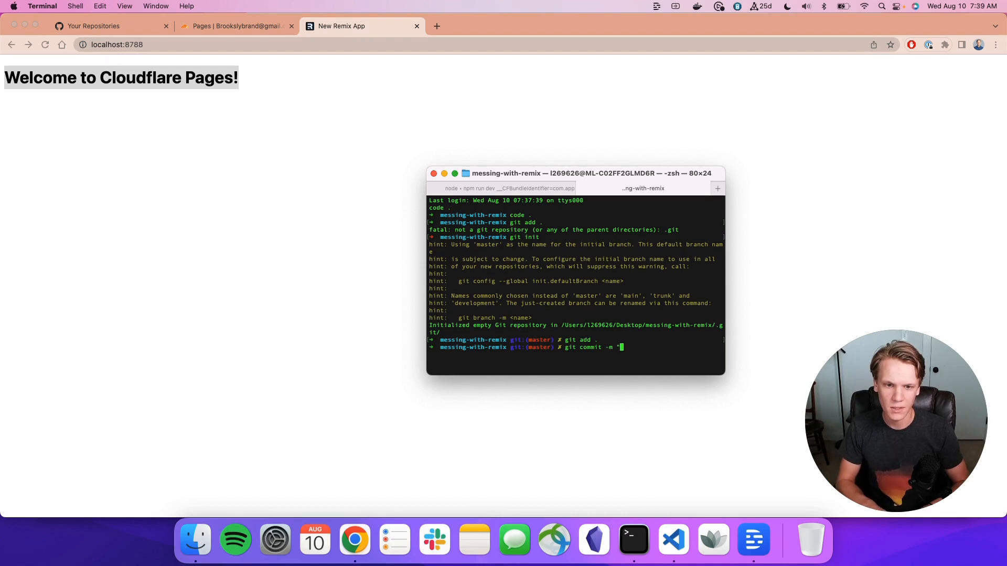
pyautogui.write('Initial')
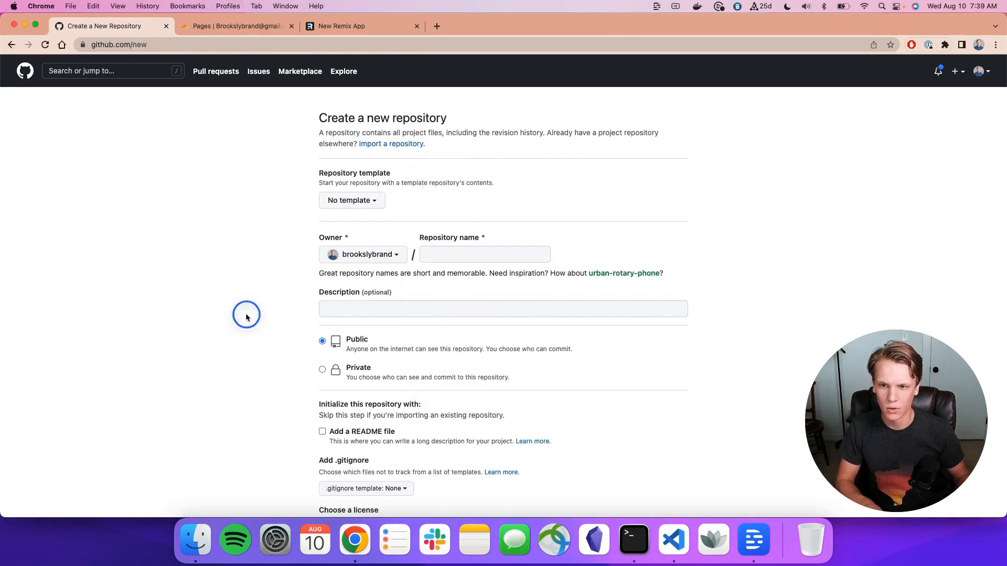
# Create public GitHub repo messing-with-remix with a Remix-on-Cloudflare-Pages description and copy push commands.
pyautogui.write('messun')
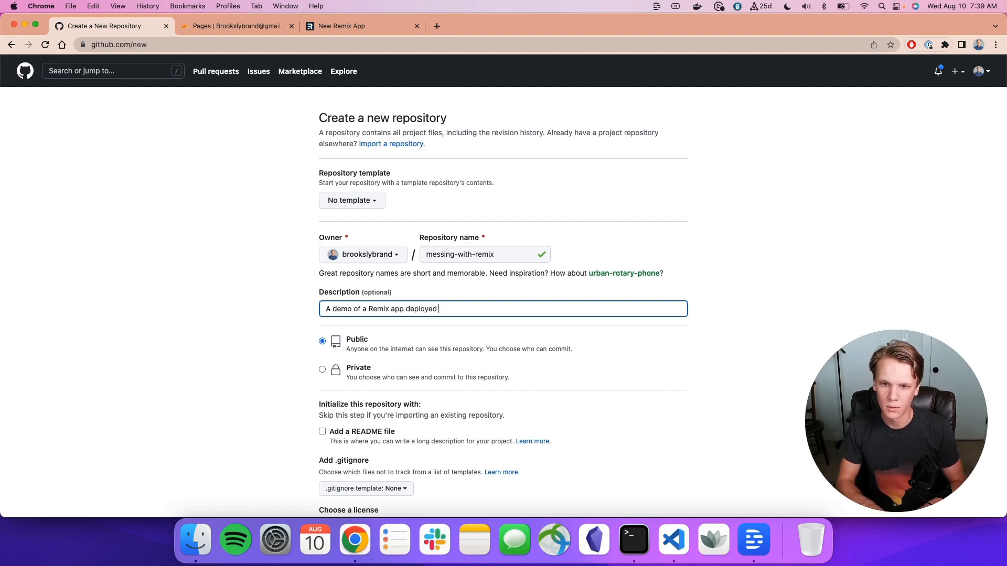
pyautogui.write('on Cloudflare Pages')
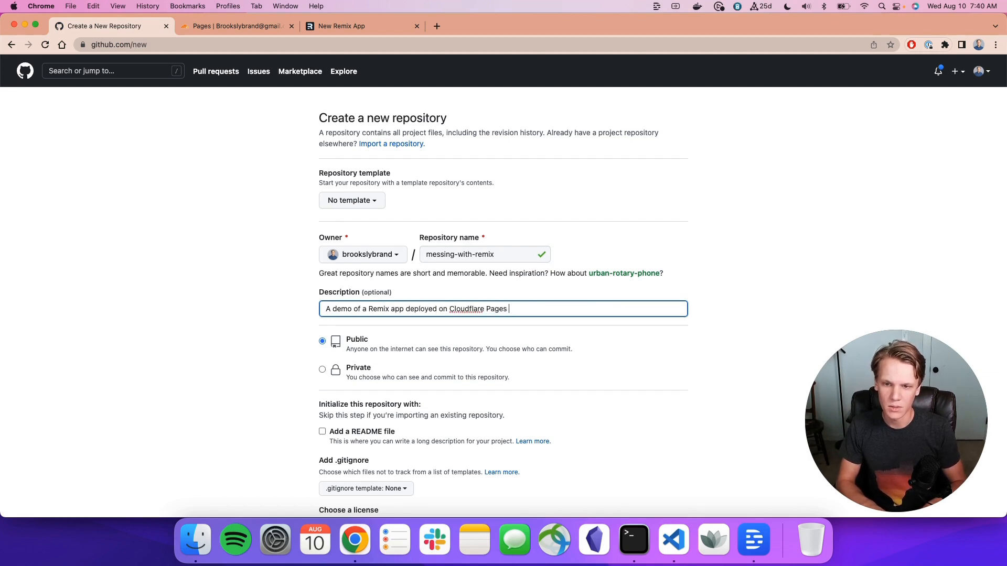
pyautogui.scroll(-3)
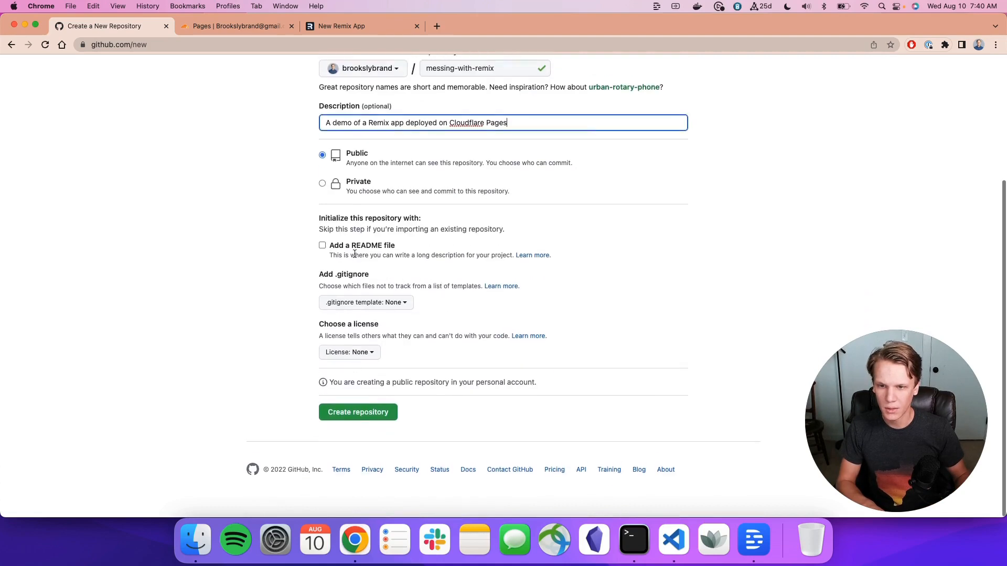
pyautogui.click(358, 412)
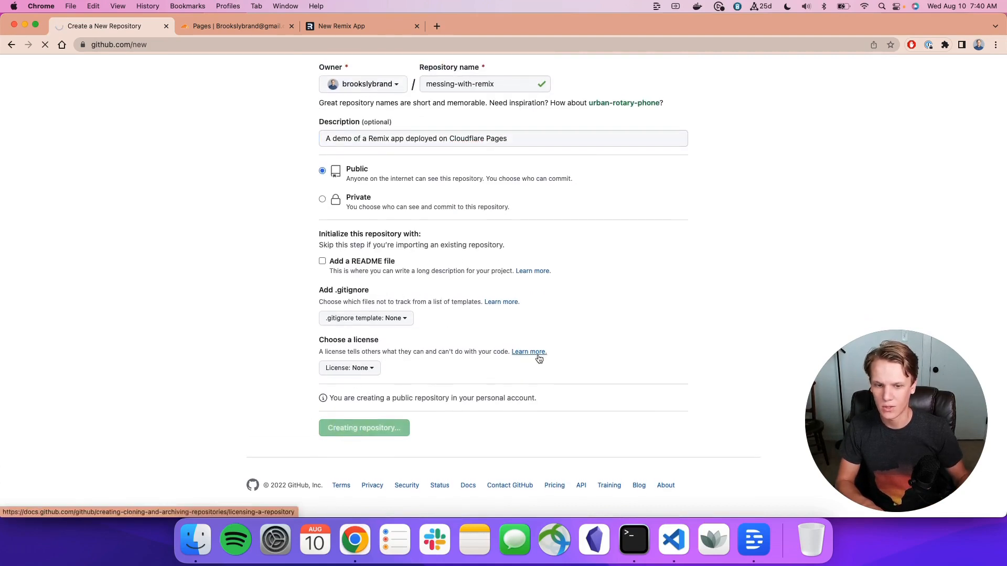
pyautogui.click(364, 428)
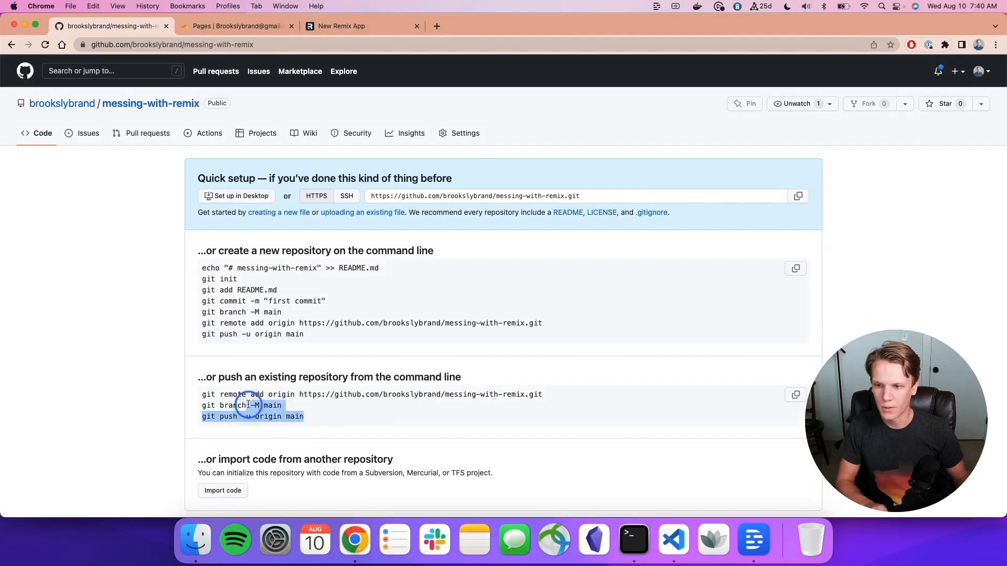
pyautogui.click(633, 540)
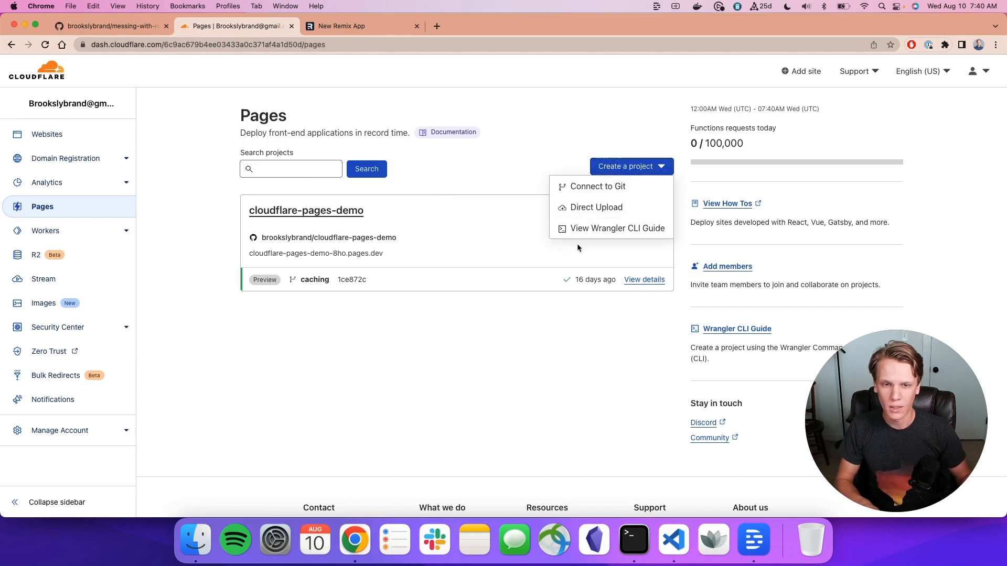
# Connect the messing-with-remix repo to a new Pages project, choose the Remix preset, and deploy.
pyautogui.click(598, 186)
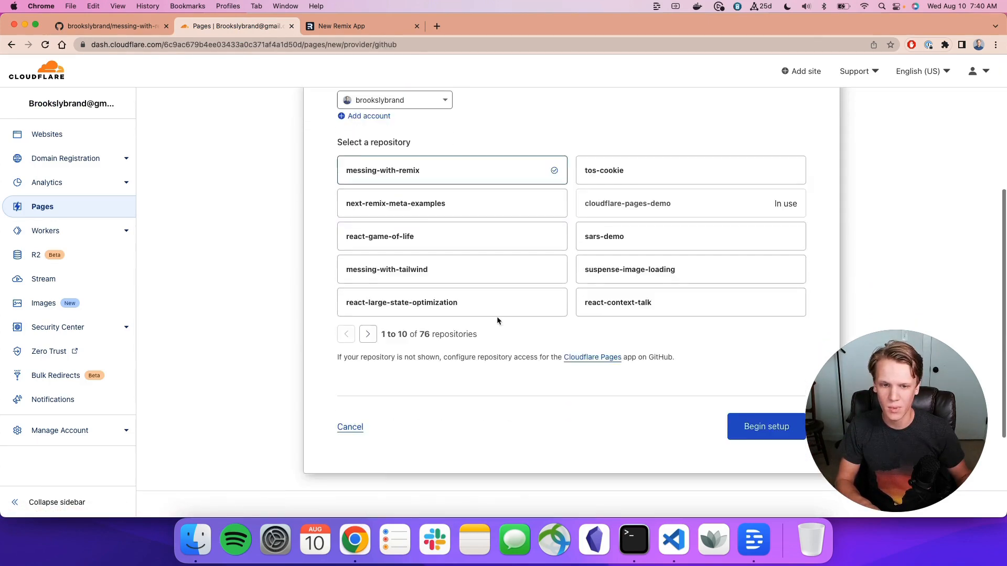
pyautogui.click(767, 426)
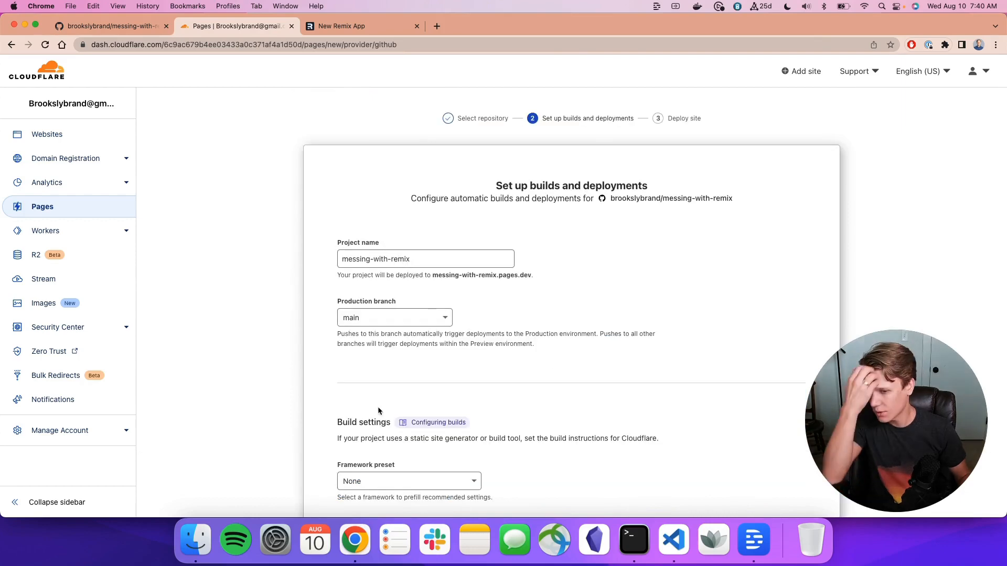
pyautogui.scroll(-3)
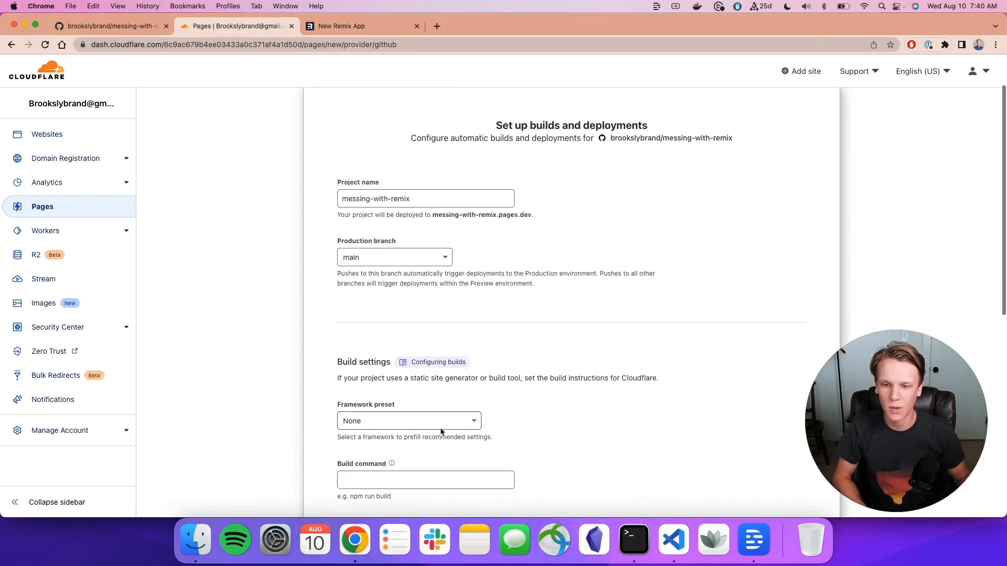
pyautogui.click(409, 421)
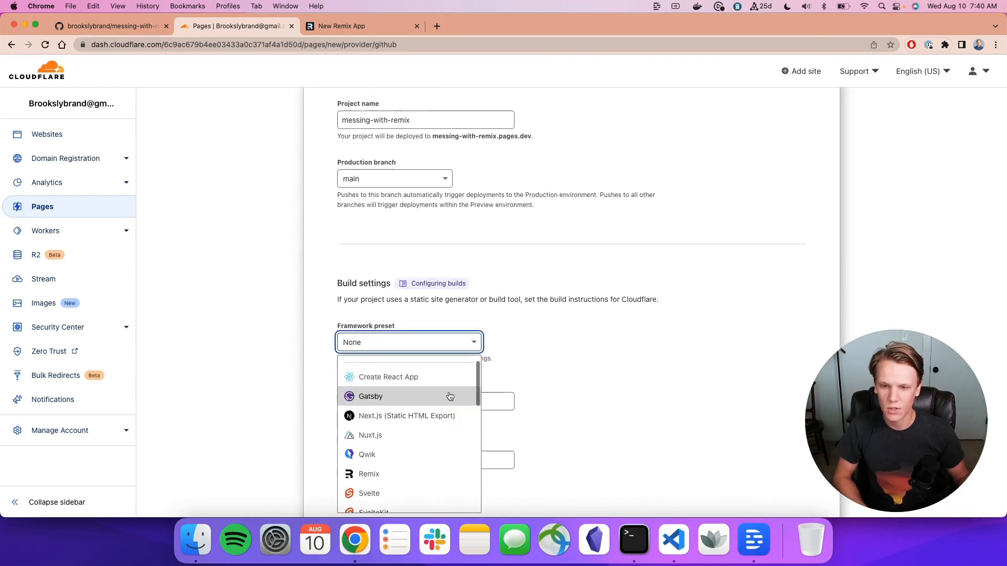
pyautogui.scroll(-3)
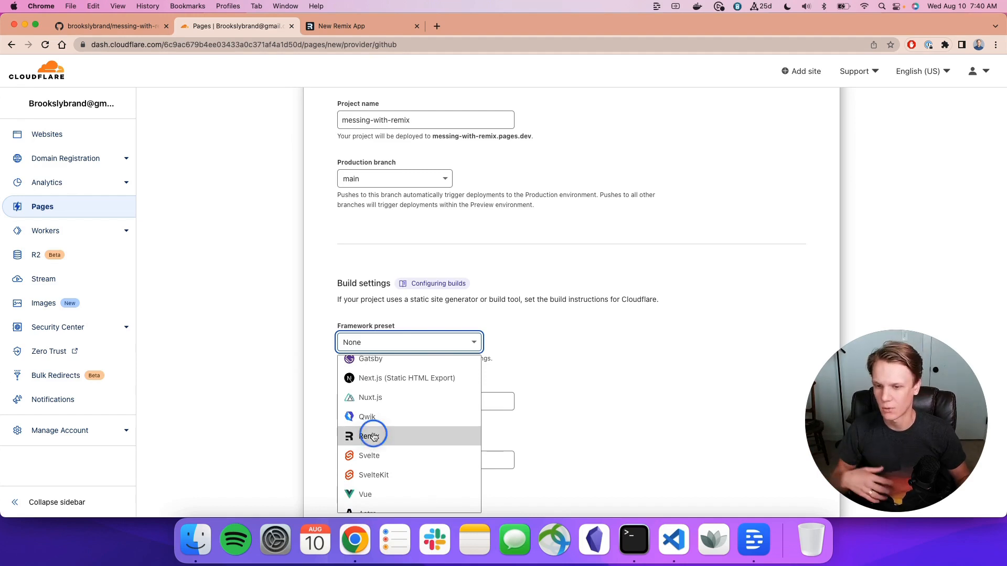
pyautogui.click(373, 435)
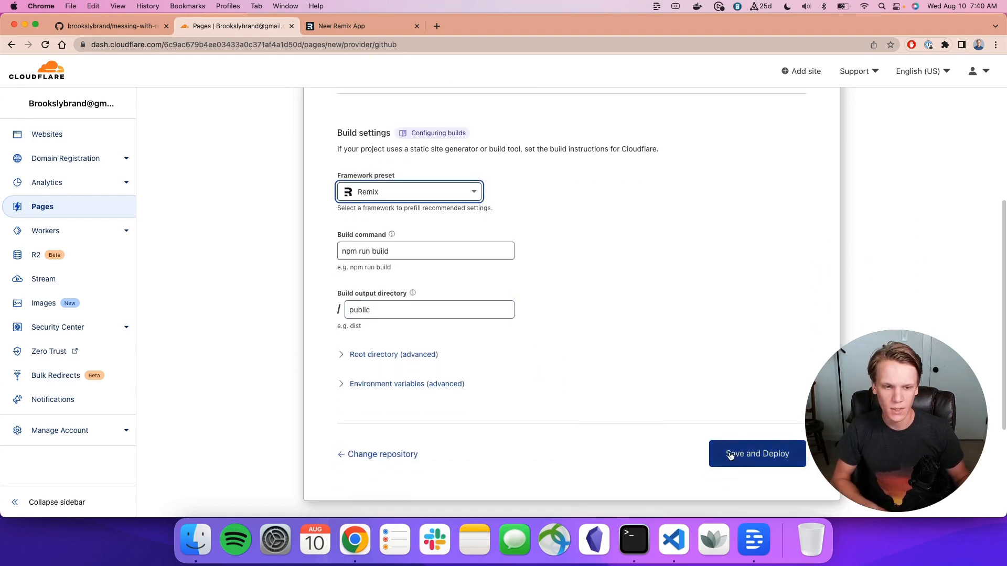
pyautogui.click(758, 453)
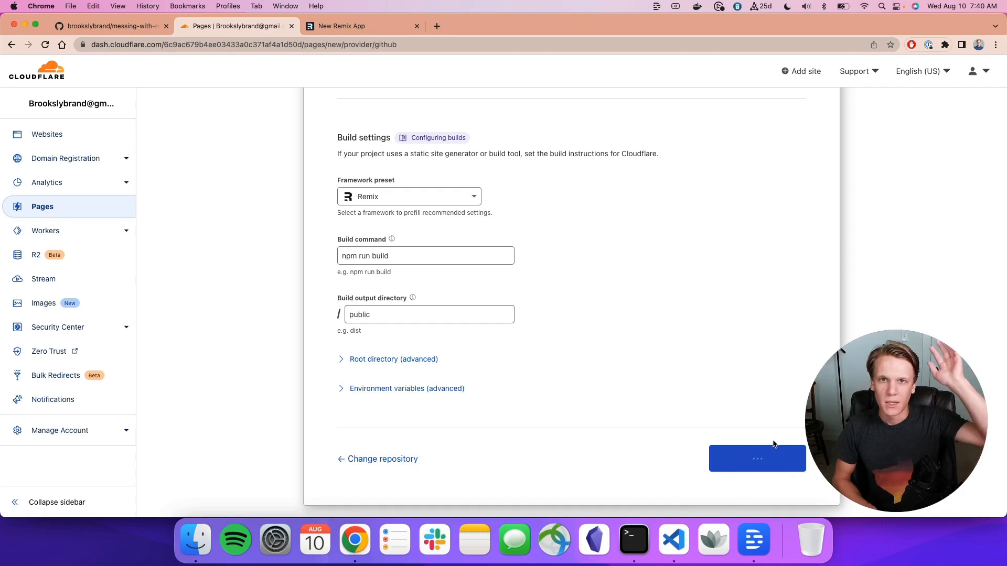
# Open the finished deployment at messing-with-remix.pages.dev showing 'Welcome to Cloudflare Pages!'.
pyautogui.click(757, 458)
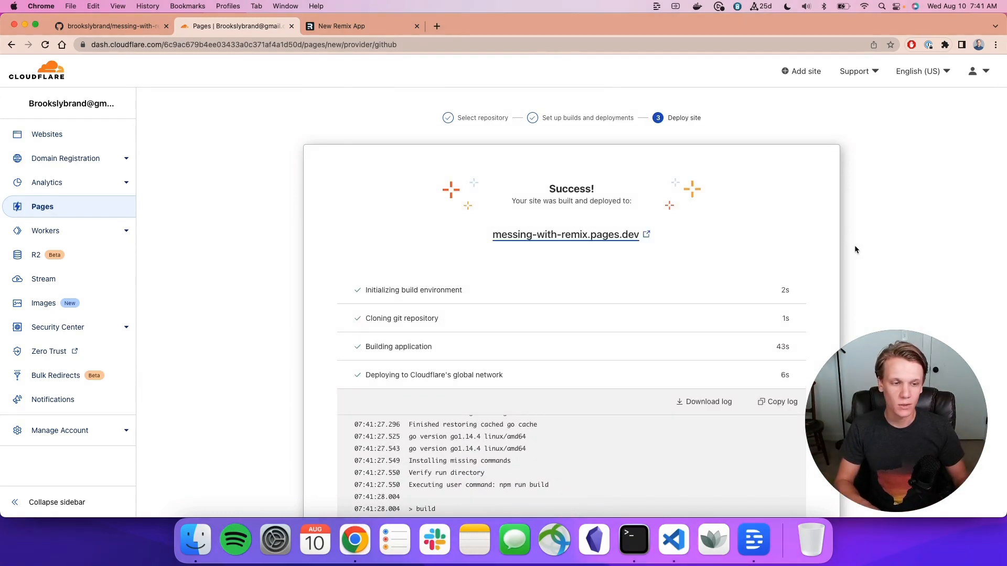
pyautogui.moveTo(630, 238)
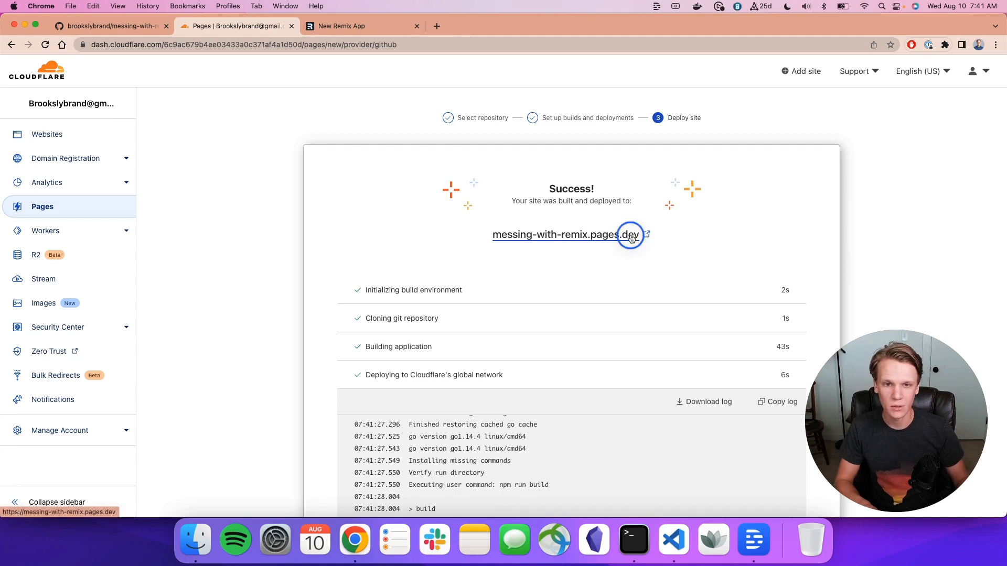
pyautogui.click(630, 235)
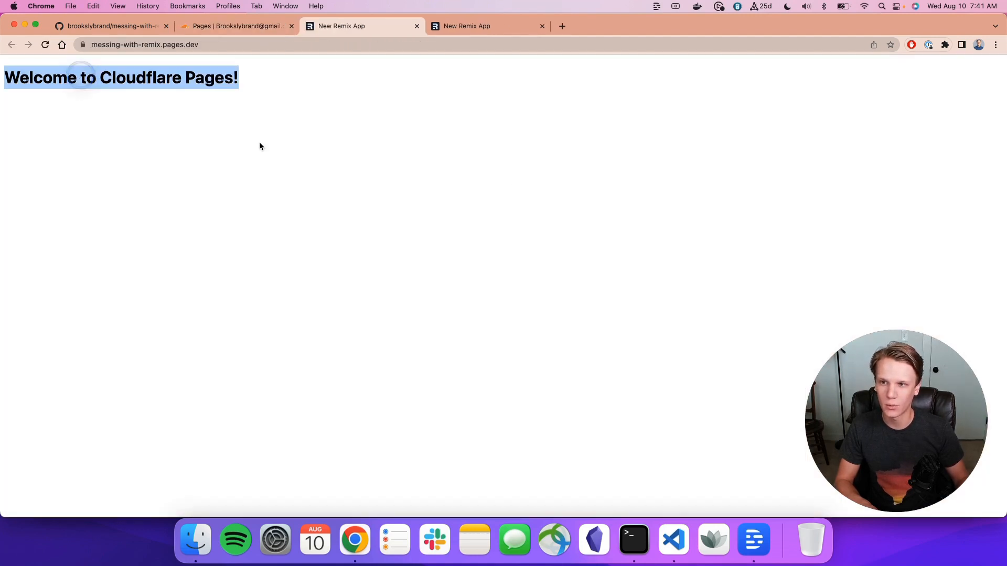
pyautogui.moveTo(470, 260)
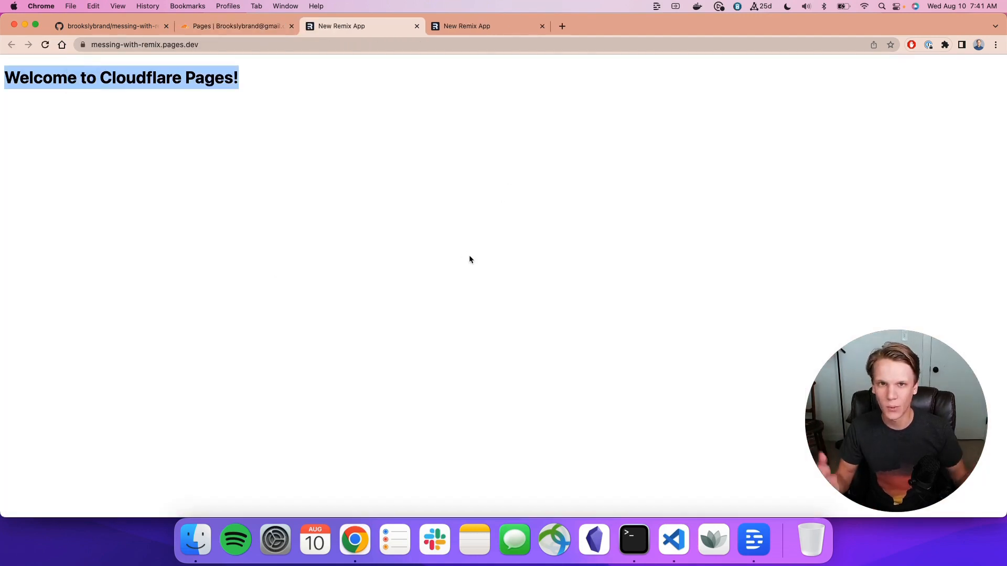
pyautogui.moveTo(672, 539)
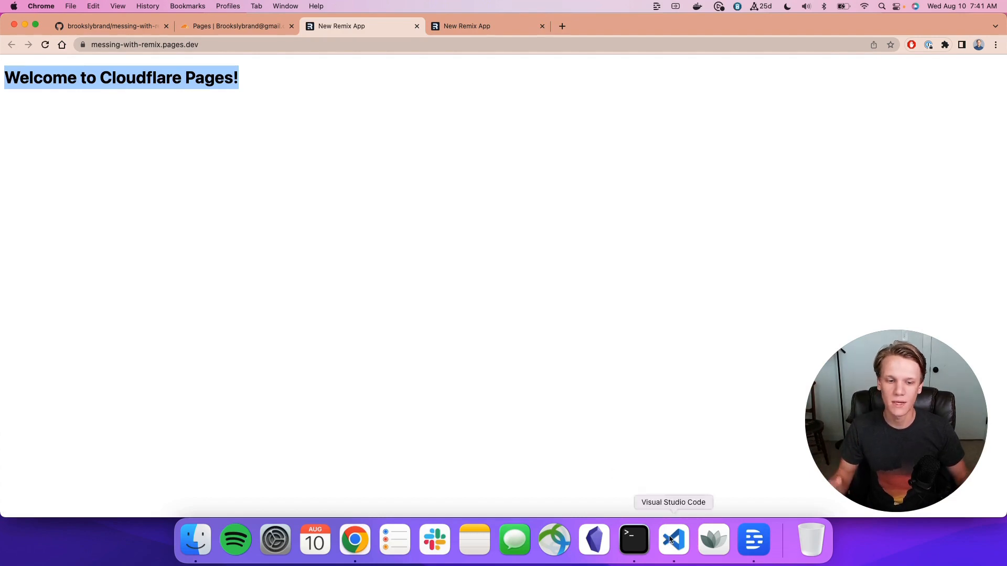
# Check out a new branch preview-branch and open the project in VS Code with code.
pyautogui.click(634, 540)
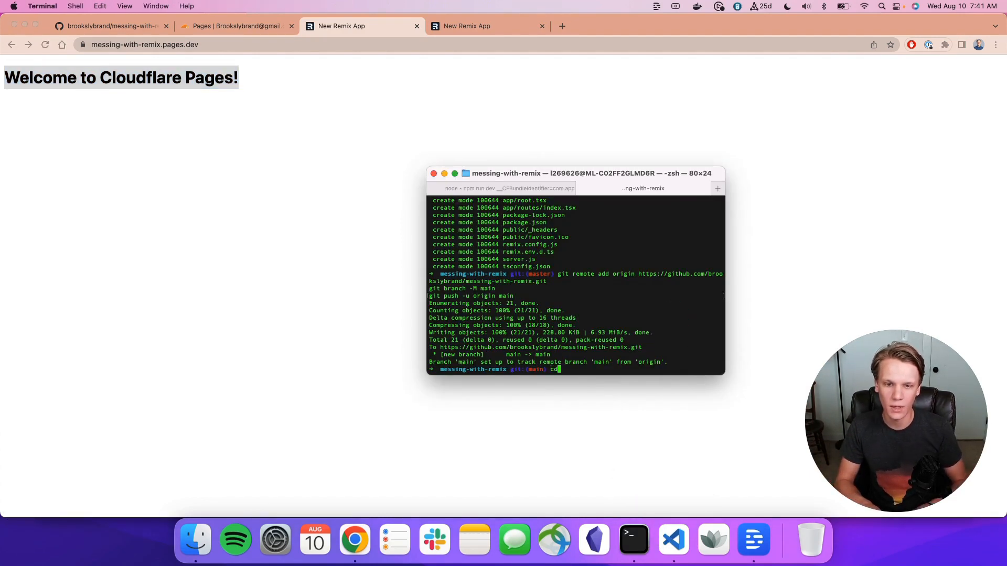
pyautogui.write('git checkout -b')
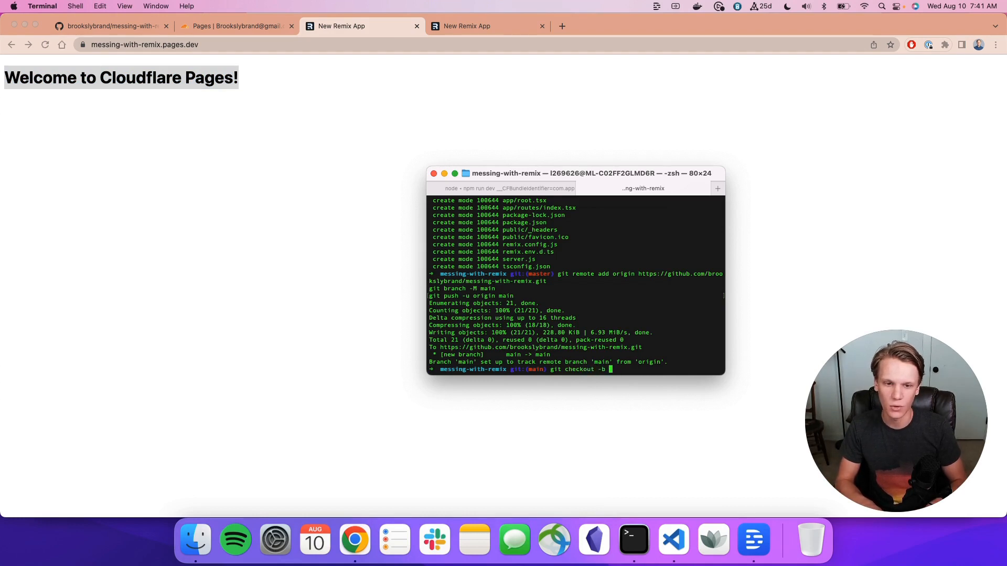
pyautogui.write('preview-branch')
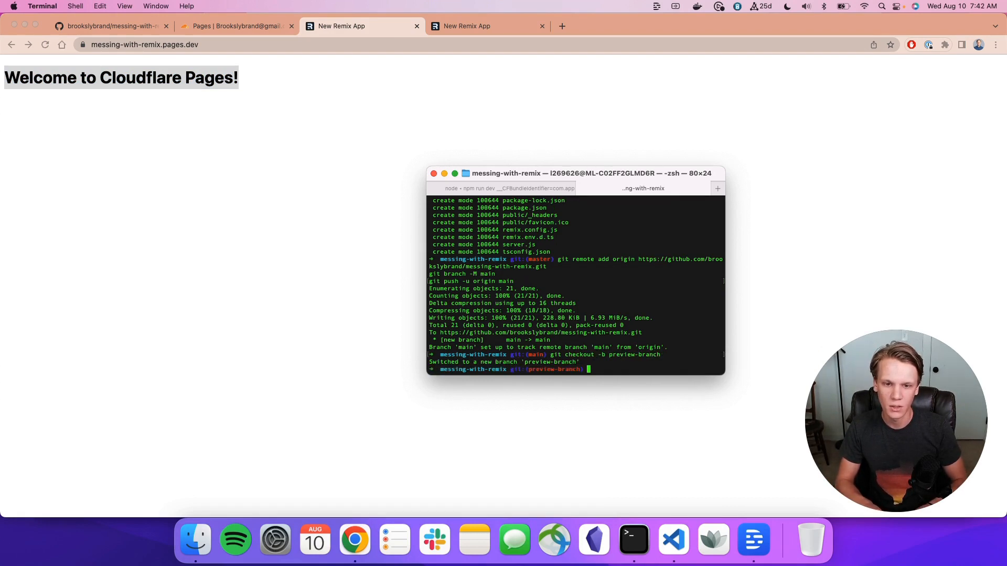
pyautogui.write('code .')
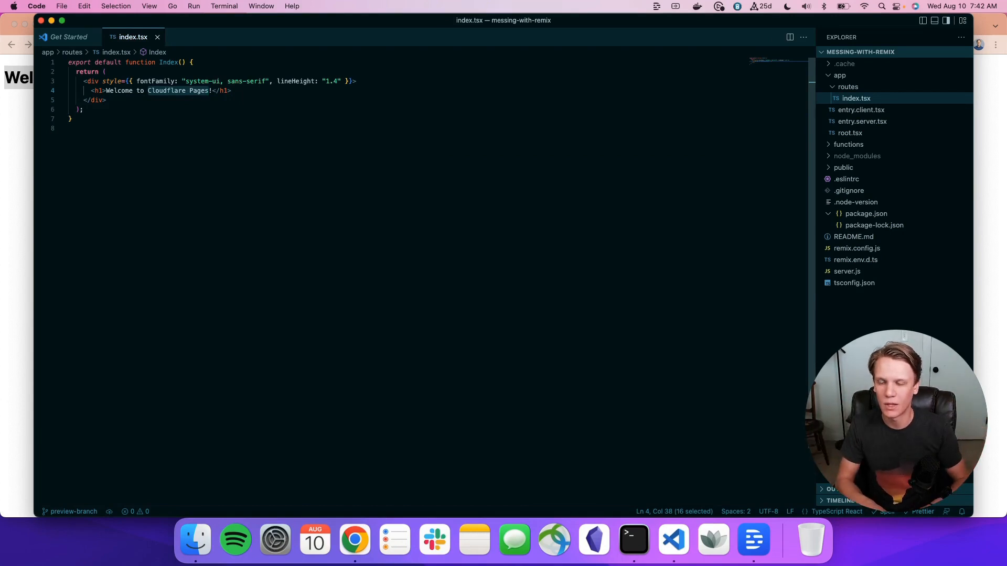
# Change the index.tsx heading to 'Welcome to Preview Deploys!!!!' and save.
pyautogui.write('Pre')
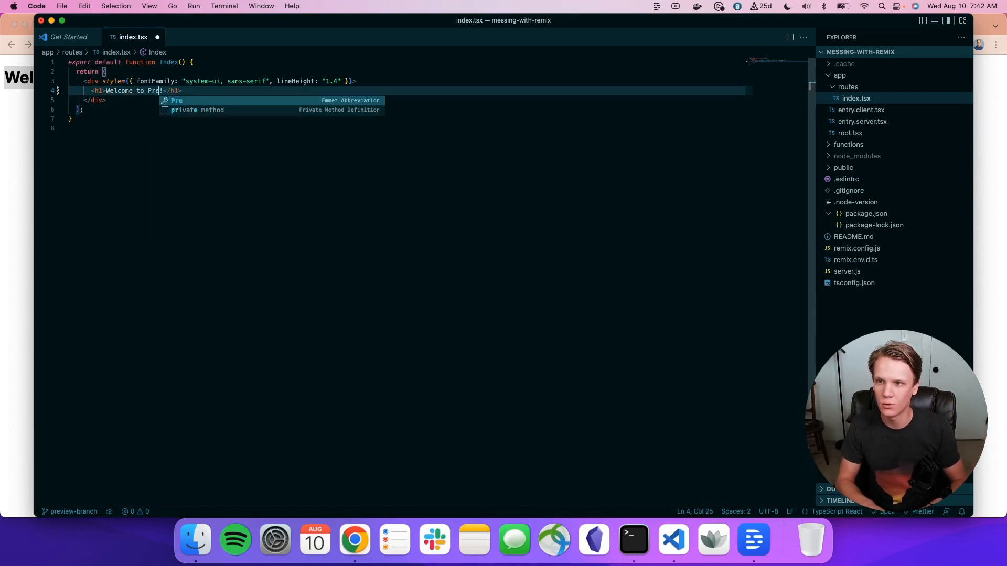
pyautogui.write('view Dep')
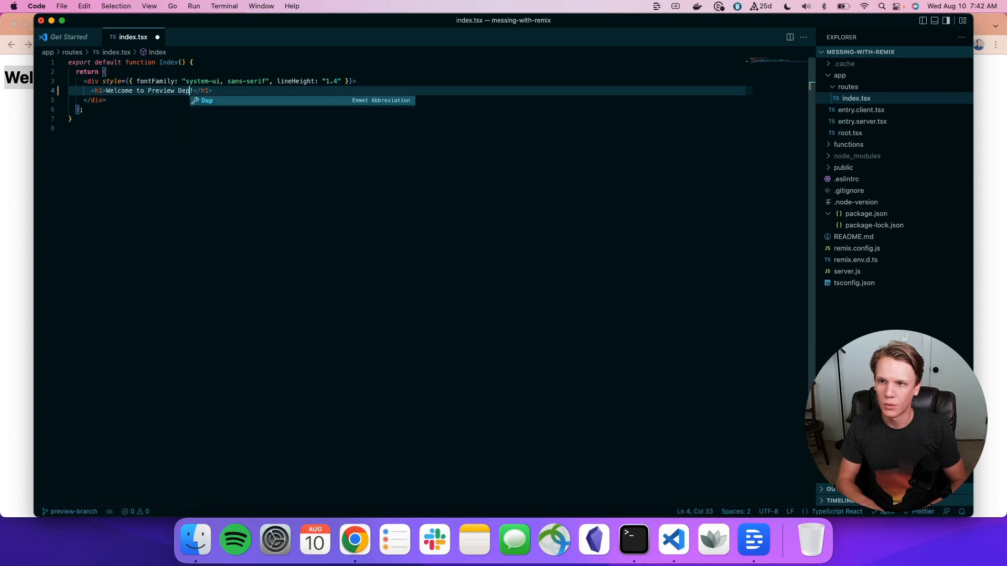
pyautogui.write('loys!!!!')
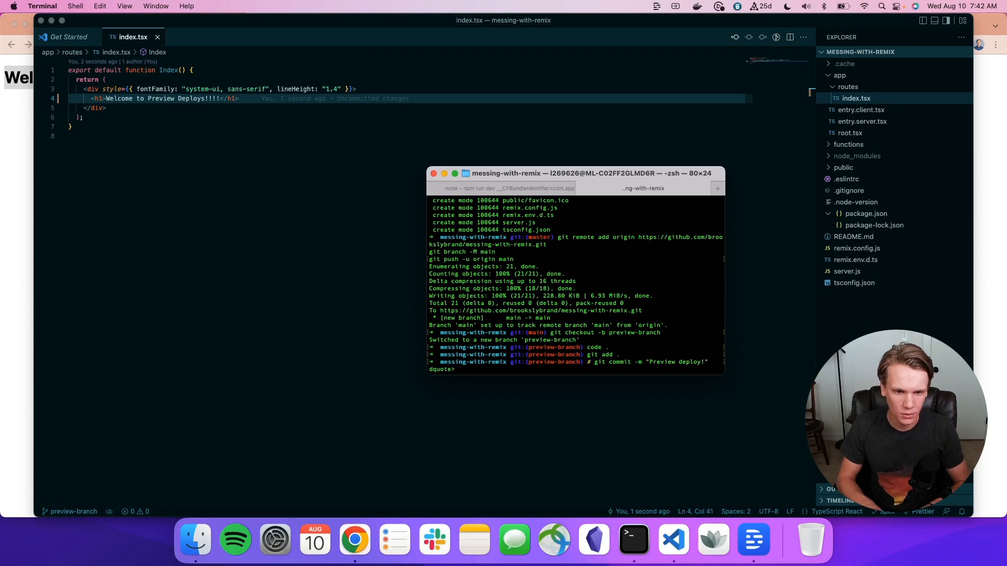
# Commit the heading change as 'Preview deploy' and push preview-branch to GitHub.
pyautogui.write('"git "')
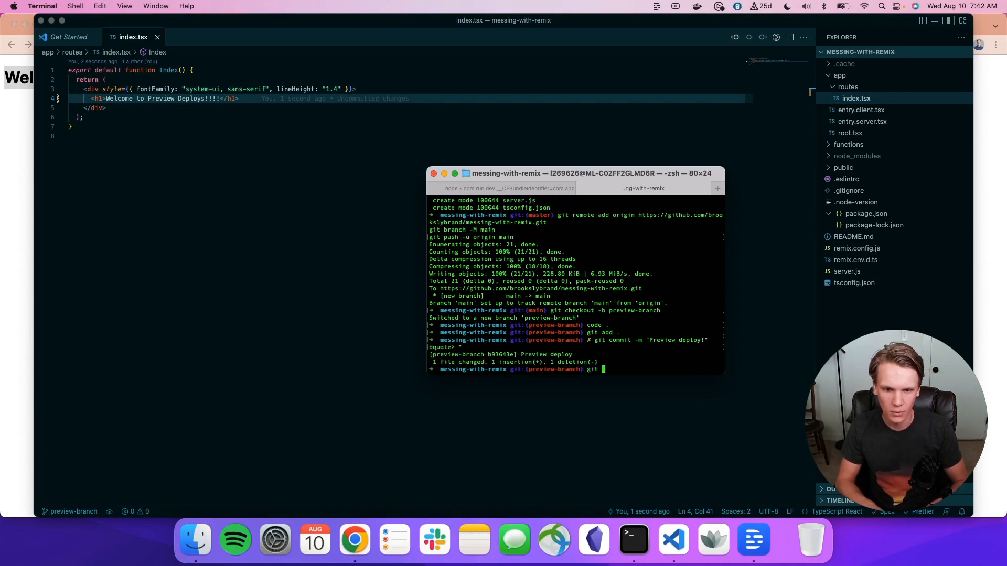
pyautogui.write('git push')
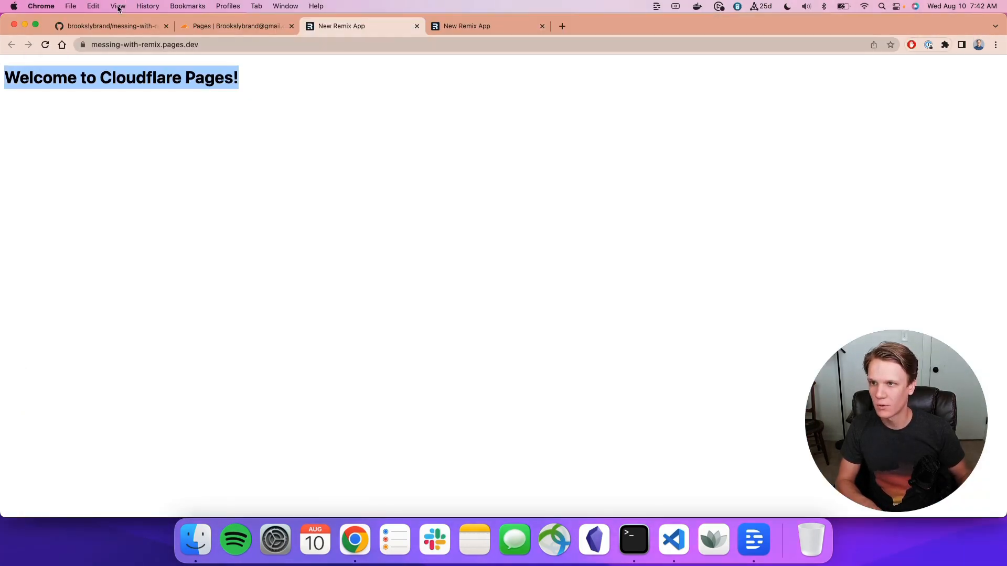
# Open the pushed preview-branch on GitHub and start a Compare & pull request.
pyautogui.click(111, 25)
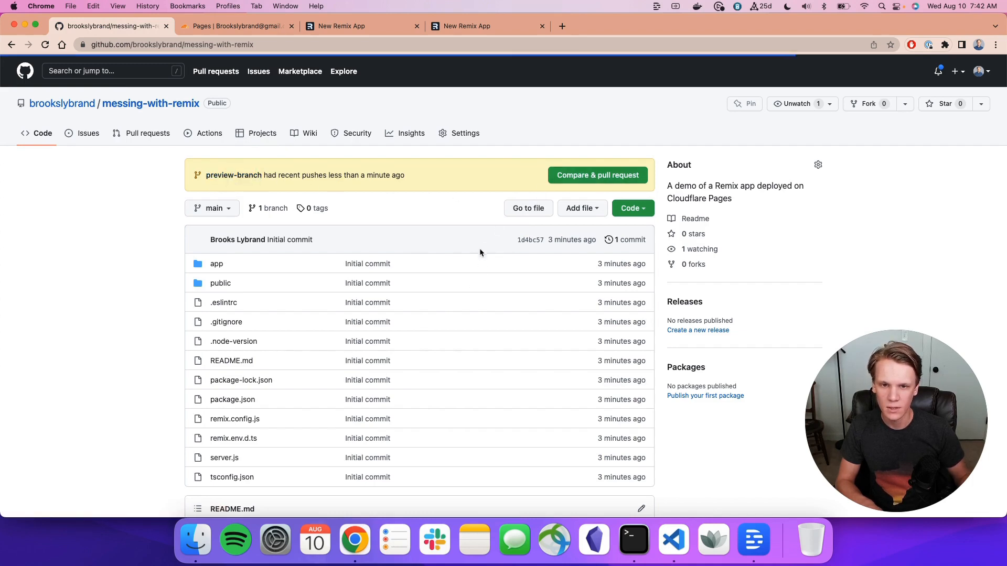
pyautogui.click(212, 208)
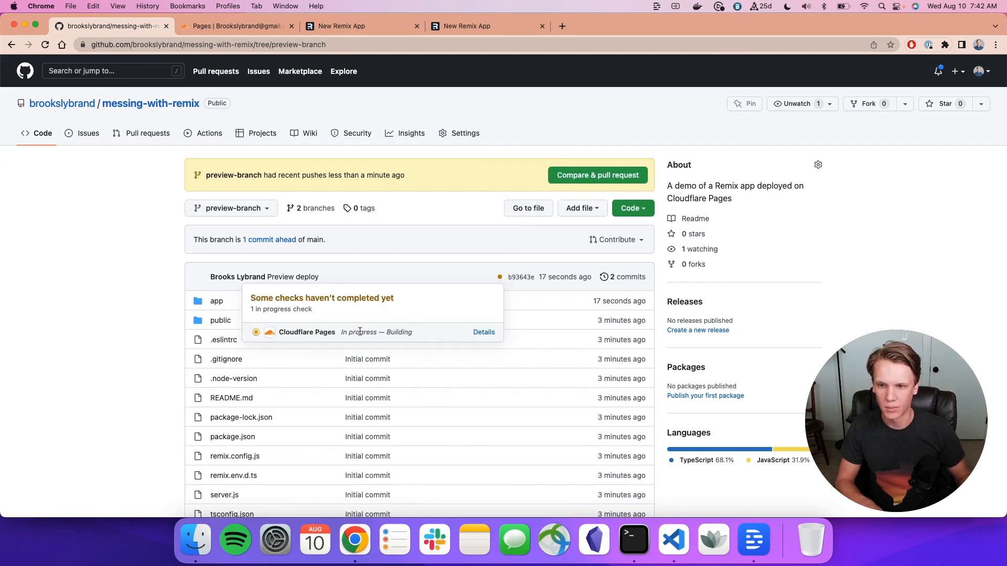
pyautogui.moveTo(379, 324)
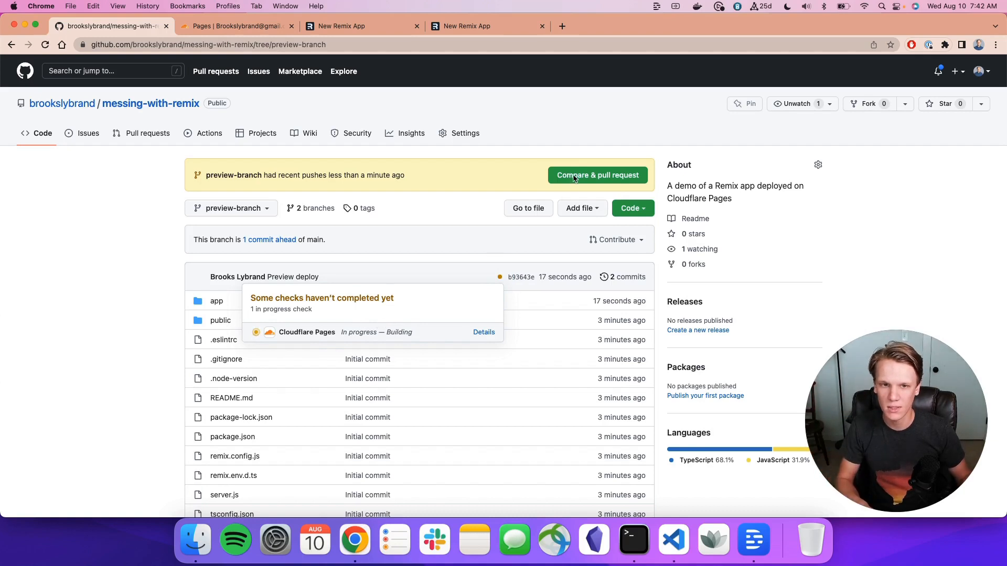
pyautogui.click(598, 175)
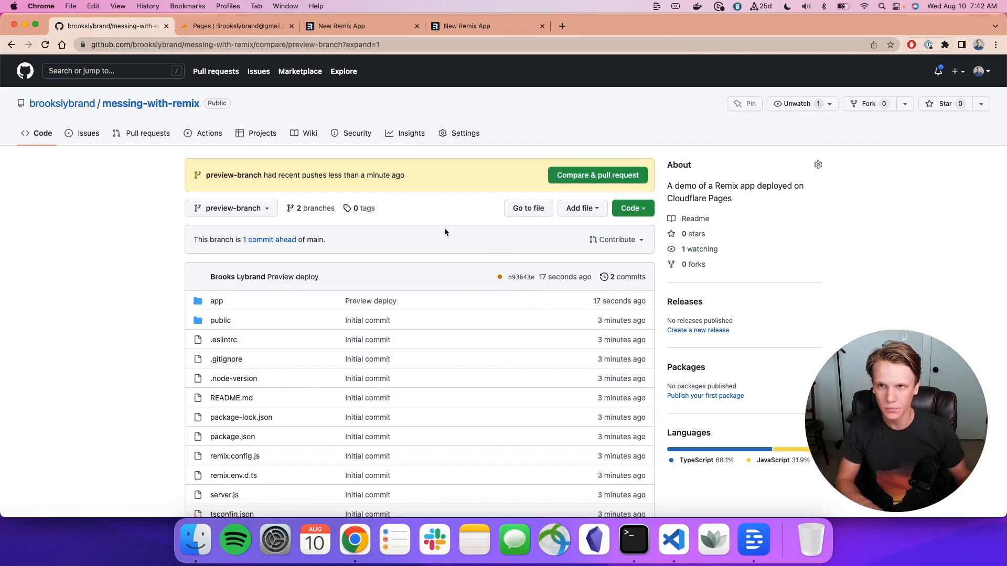
# Create the 'Preview deploy' pull request with description 'some details', then check Cloudflare Pages.
pyautogui.click(597, 176)
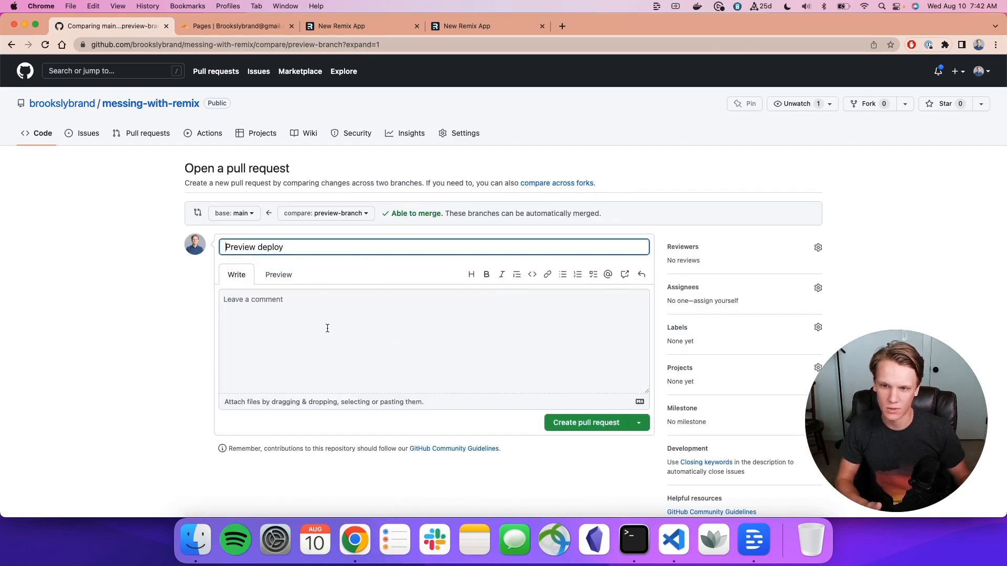
pyautogui.write('some details')
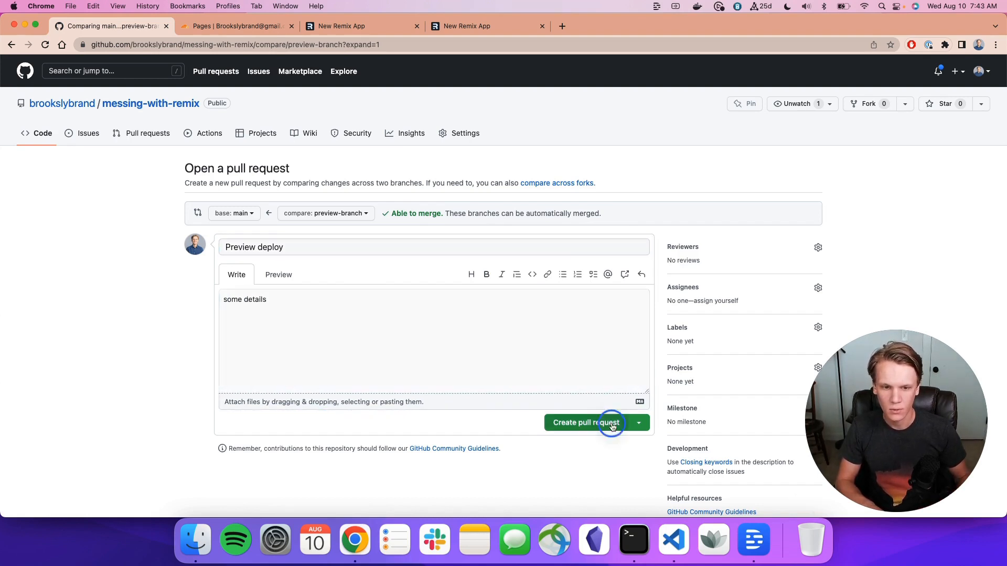
pyautogui.click(586, 422)
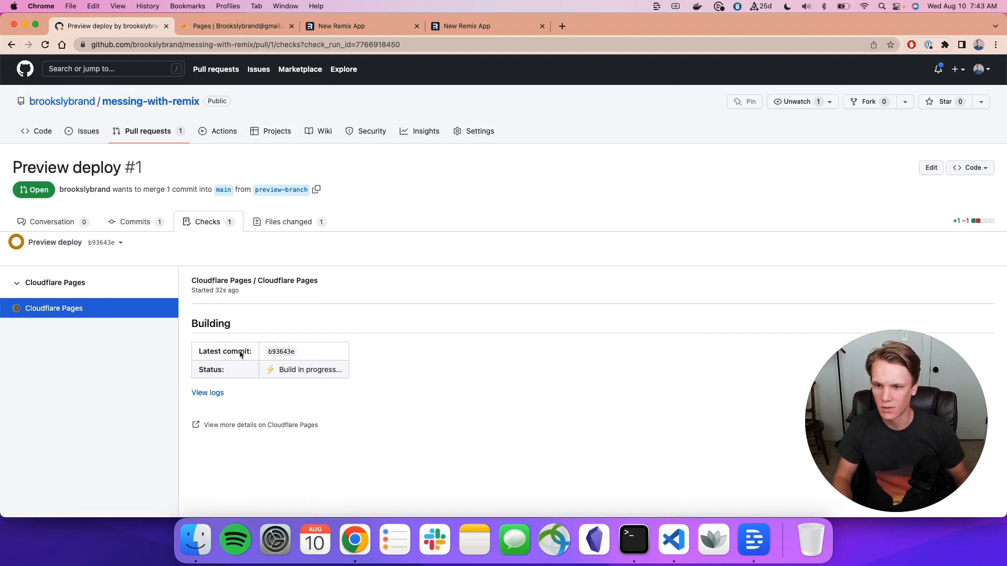
pyautogui.click(237, 26)
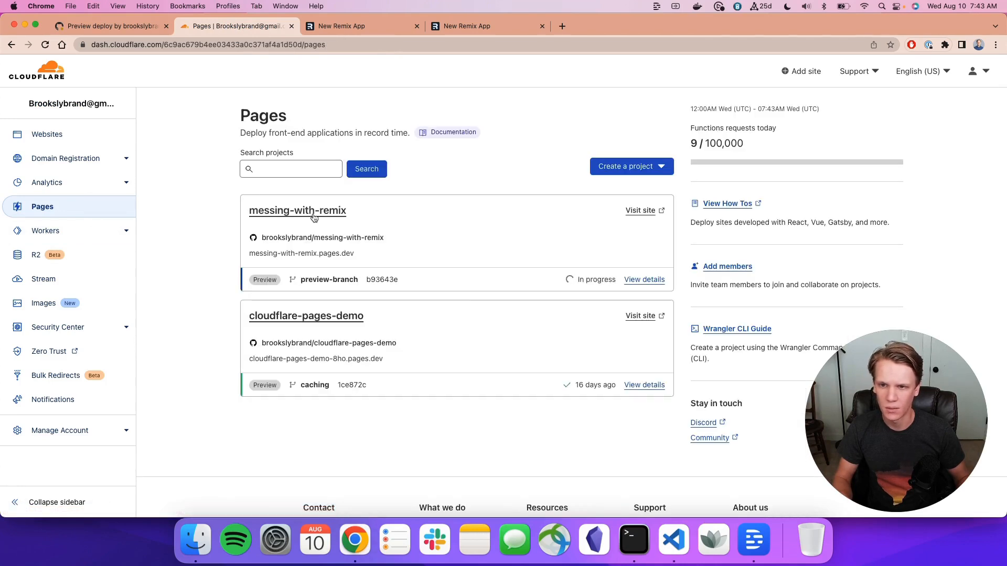
# Open messing-with-remix and view the in-progress preview-branch deployment details.
pyautogui.click(296, 211)
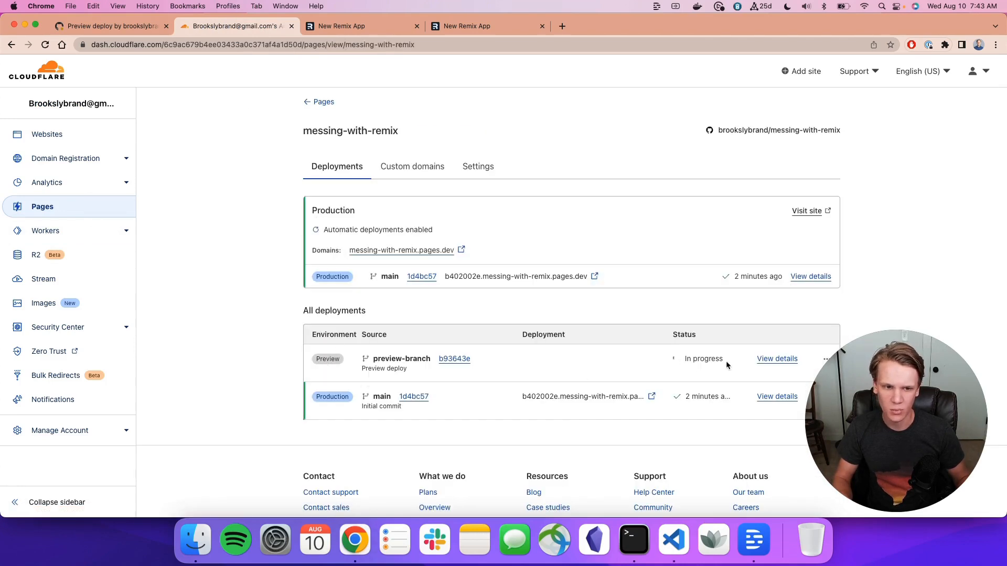
pyautogui.click(777, 359)
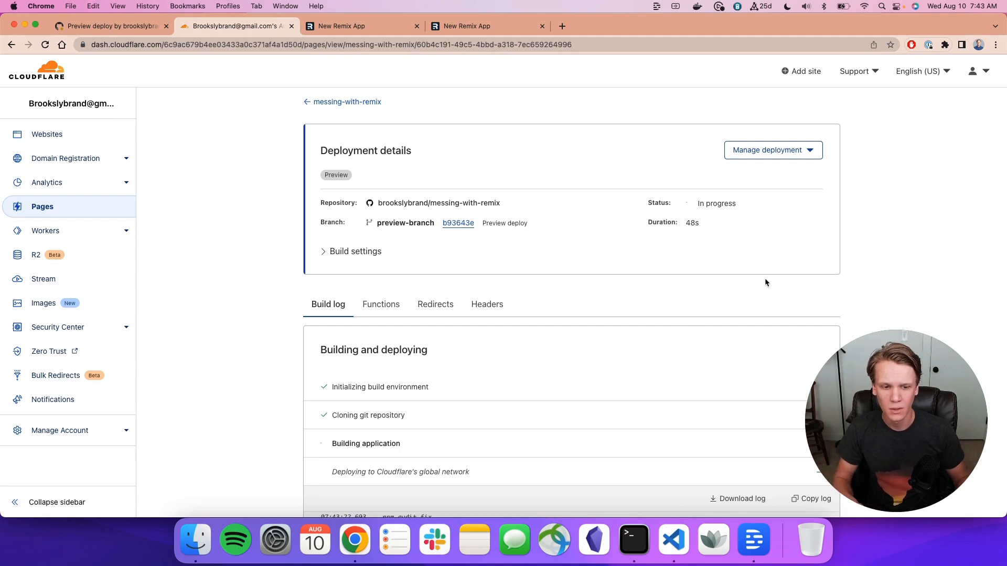
pyautogui.moveTo(744, 258)
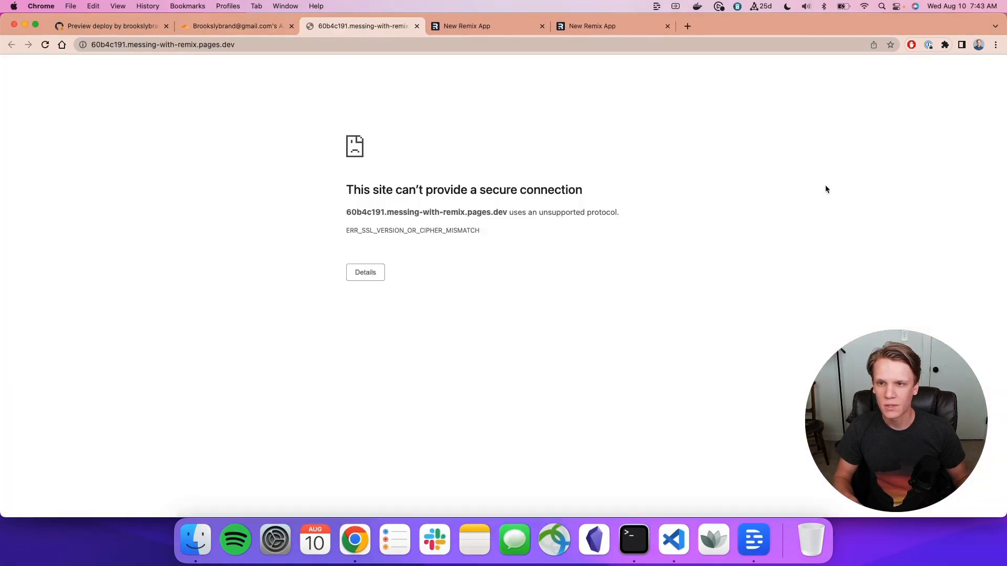
# Confirm the deployment succeeded and reload the preview URL showing 'Welcome to Preview Deploys!!!!'.
pyautogui.click(263, 26)
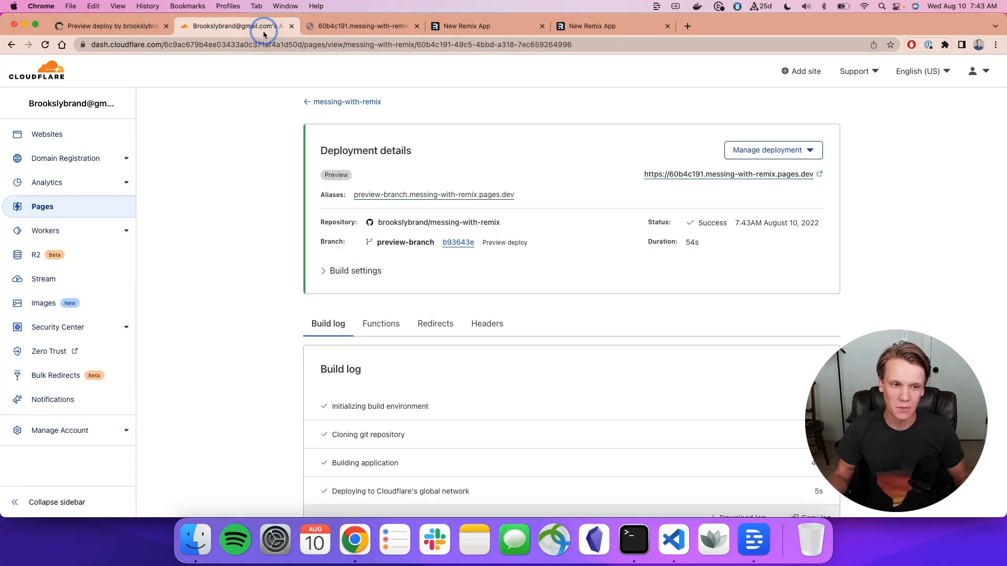
pyautogui.moveTo(778, 178)
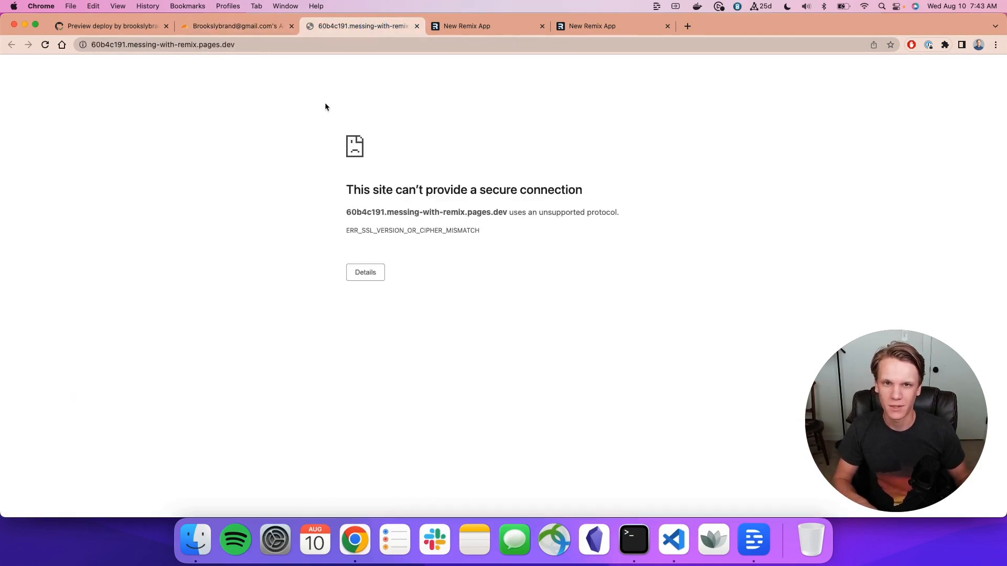
pyautogui.click(113, 25)
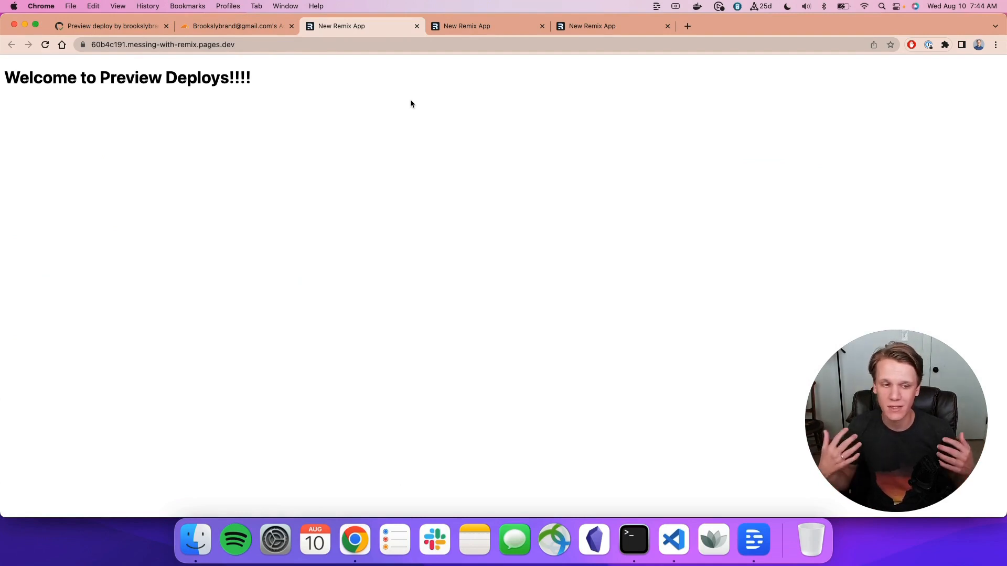
# Open pull request #1 'Preview deploy' and find the Cloudflare Pages bot's deploy-successful comment.
pyautogui.click(112, 26)
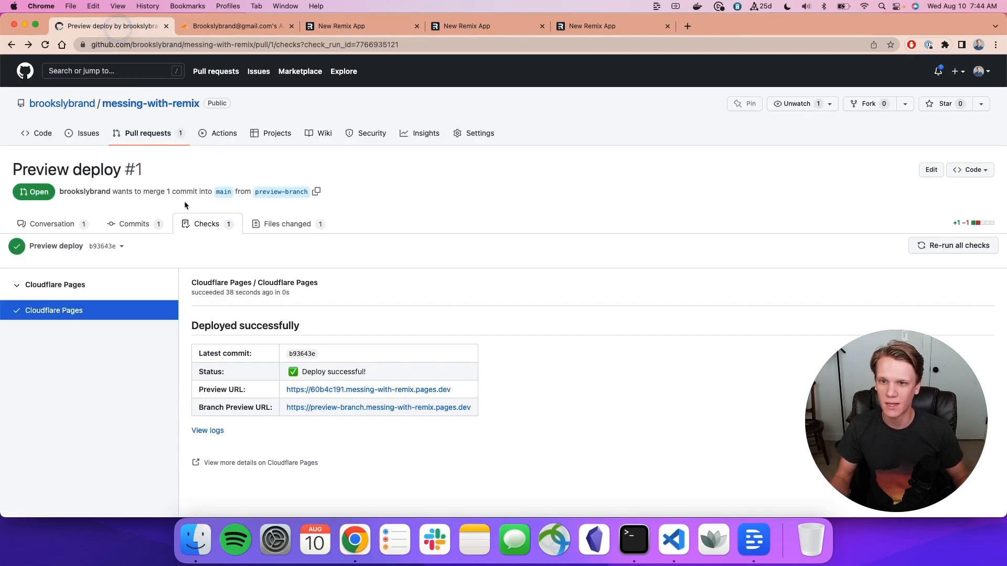
pyautogui.click(148, 133)
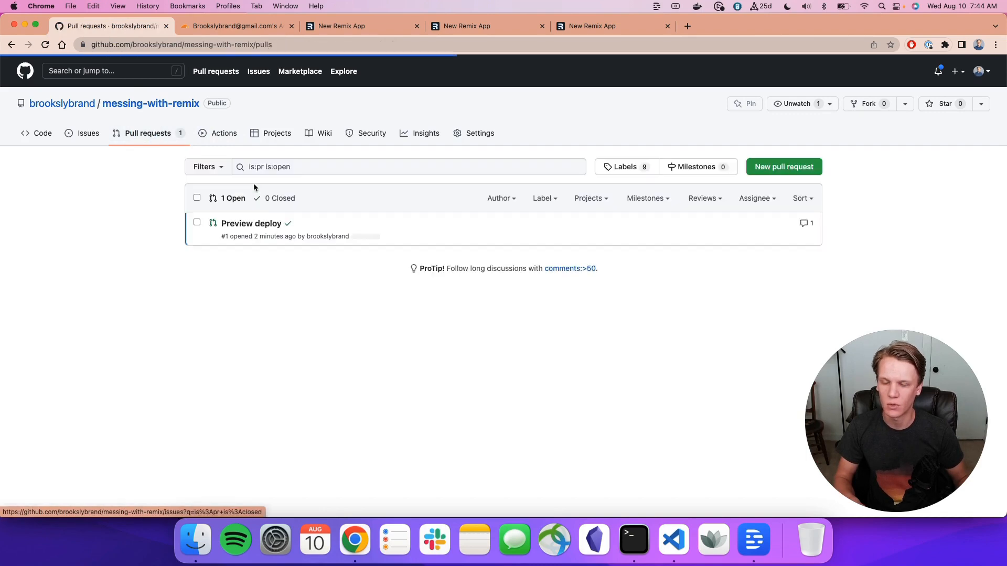
pyautogui.click(251, 223)
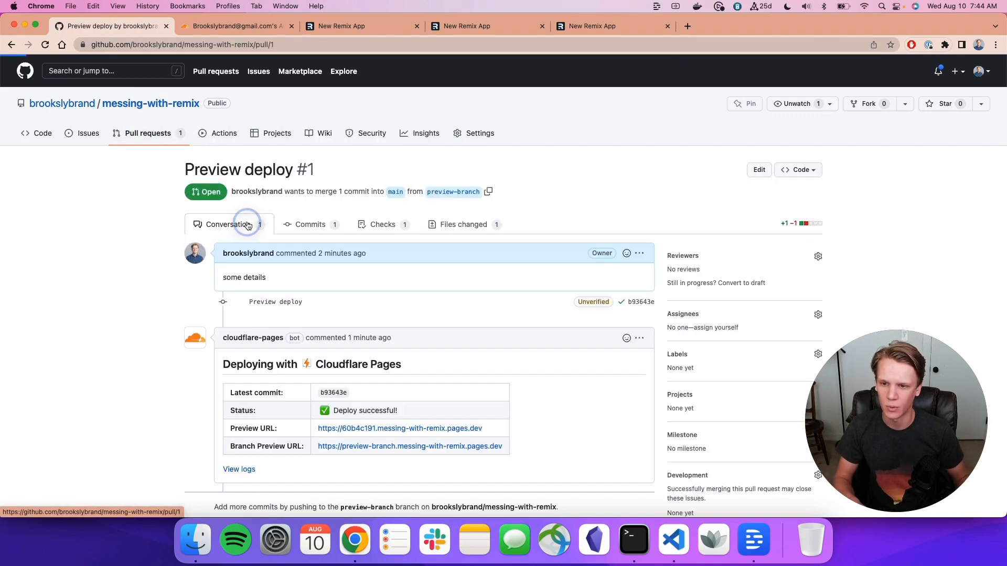
pyautogui.scroll(-3)
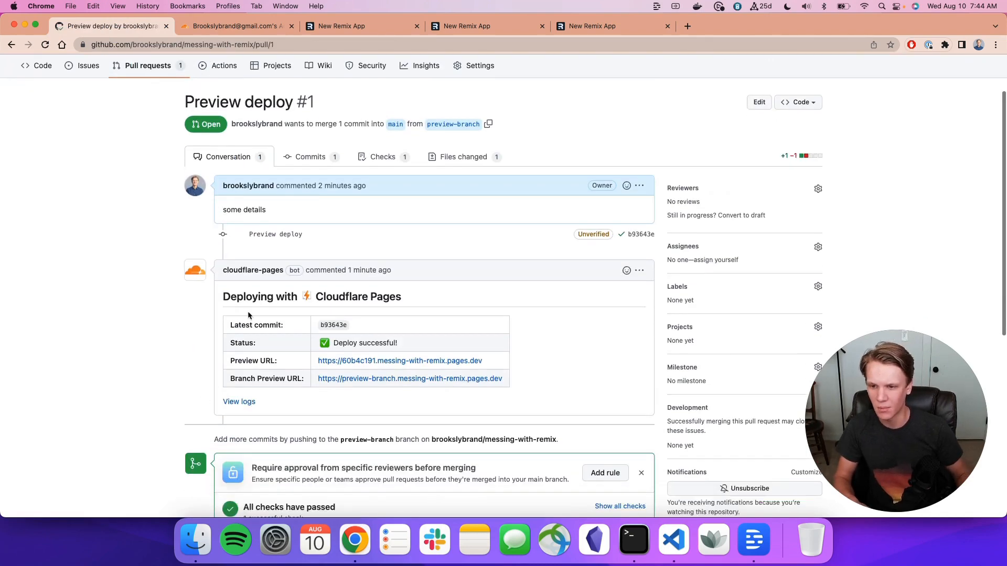
pyautogui.moveTo(196, 383)
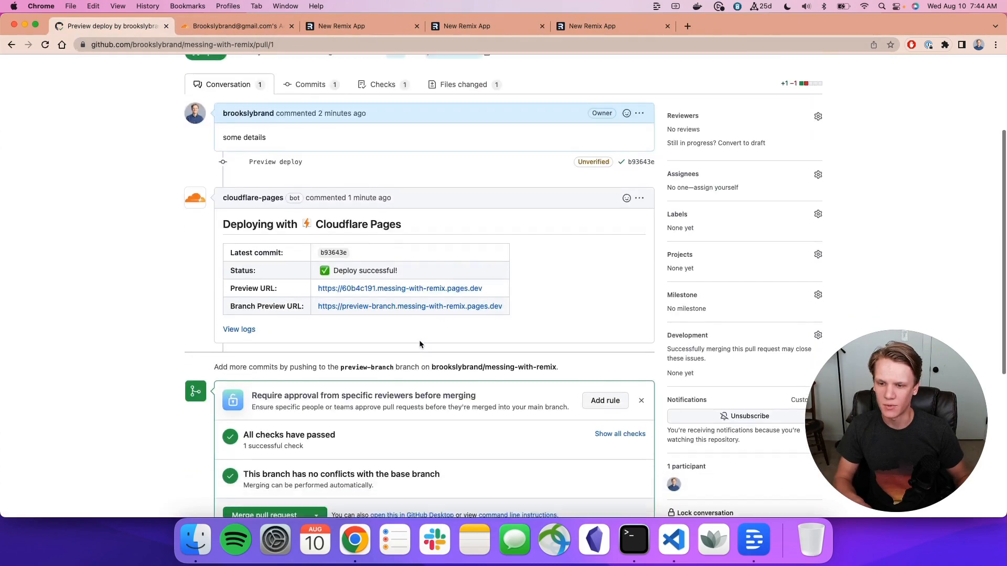
pyautogui.scroll(3)
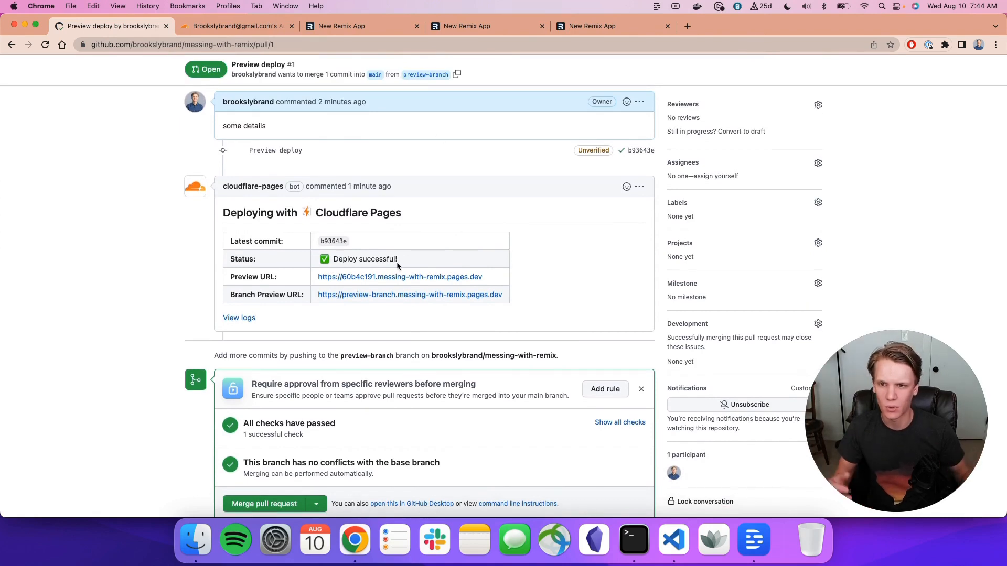